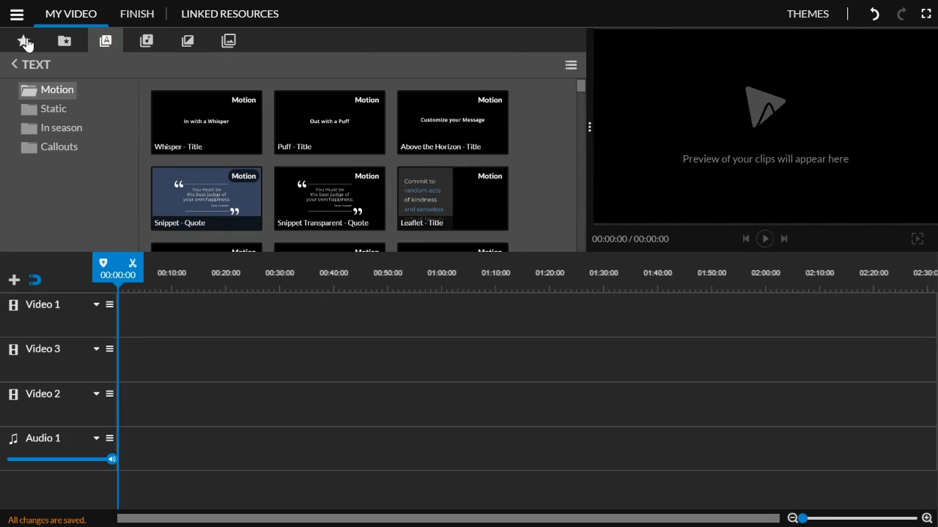
# Open the Essentials stock video library showing sea-themed clips.
pyautogui.click(25, 41)
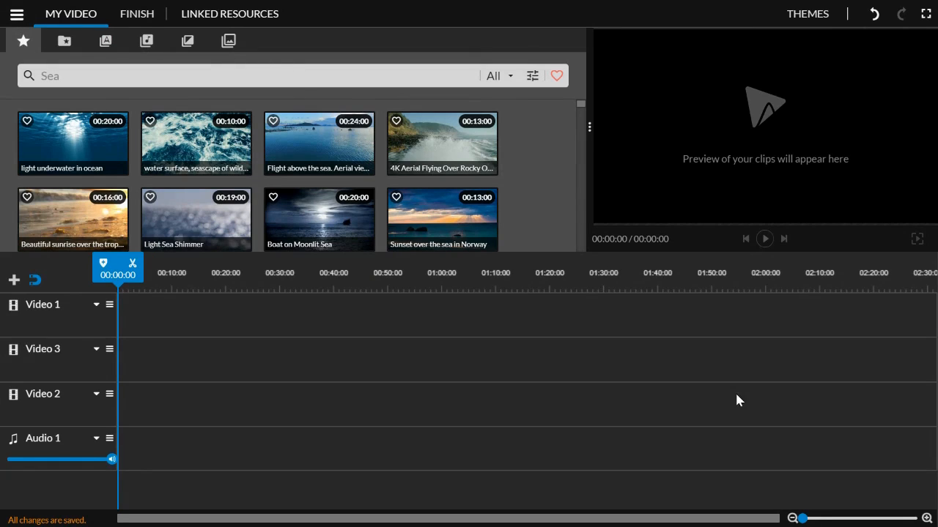
pyautogui.moveTo(584, 309)
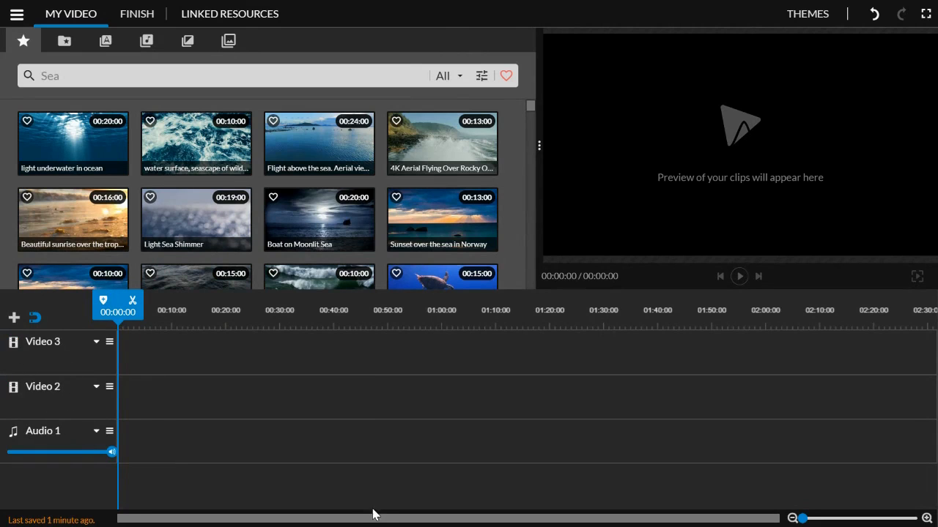
# Add an Audio 2 track and a new Video 1 track at the top of the timeline.
pyautogui.click(13, 318)
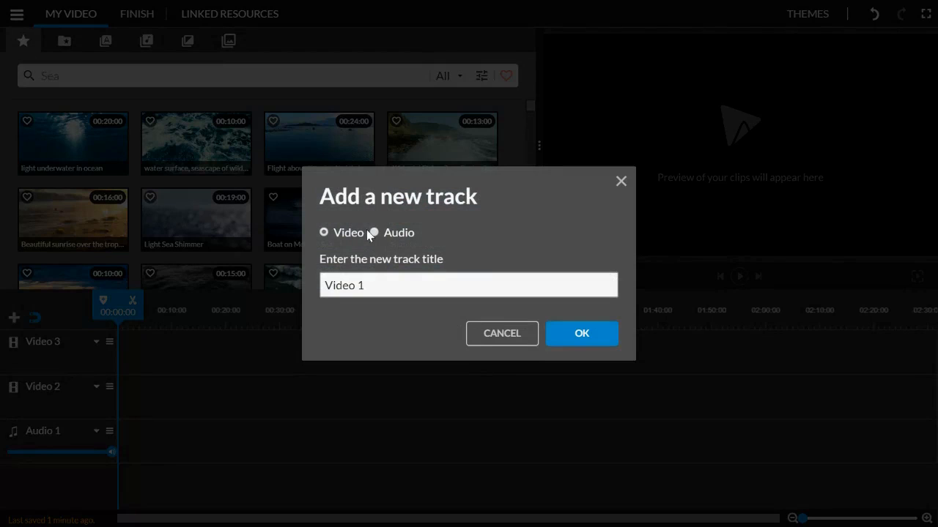
pyautogui.moveTo(375, 233)
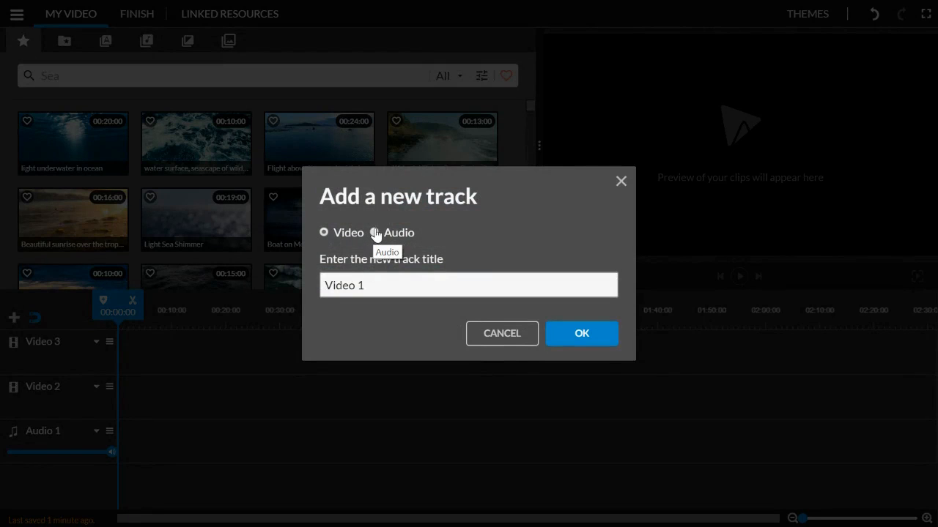
pyautogui.click(581, 333)
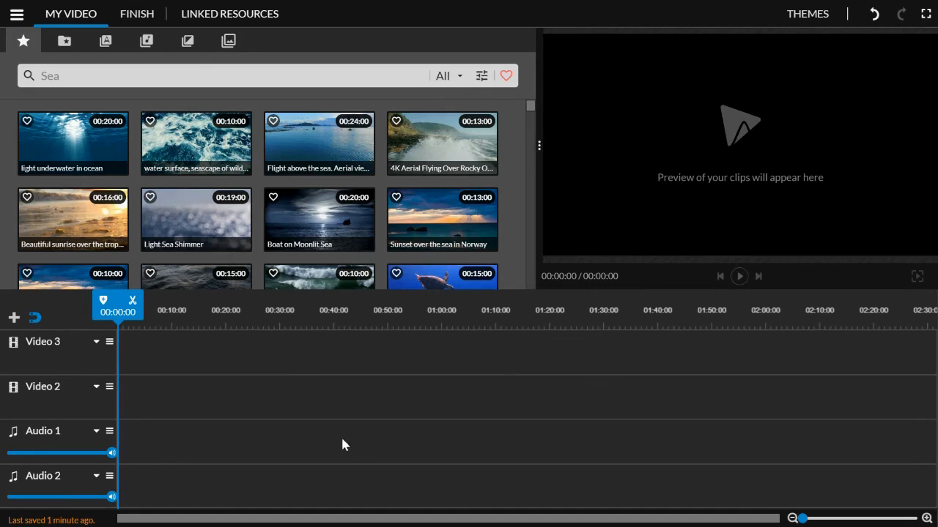
pyautogui.moveTo(196, 485)
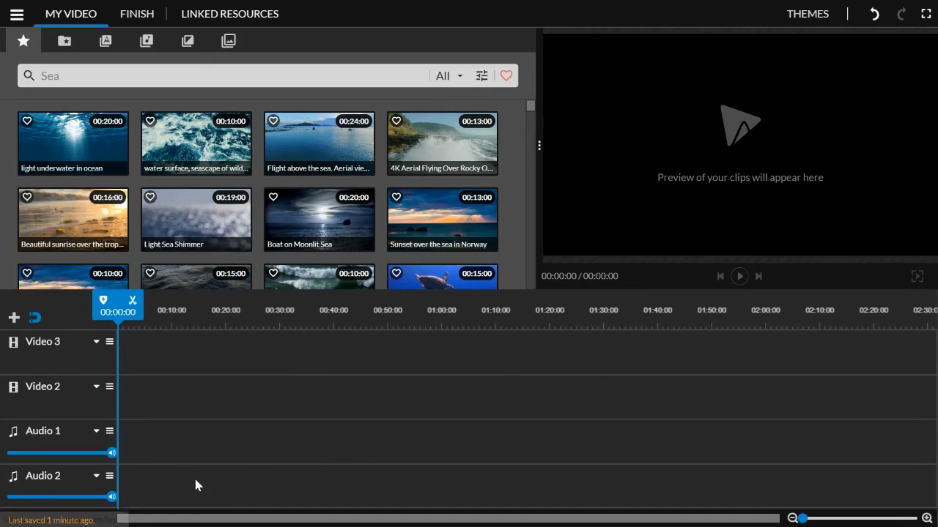
pyautogui.moveTo(27, 346)
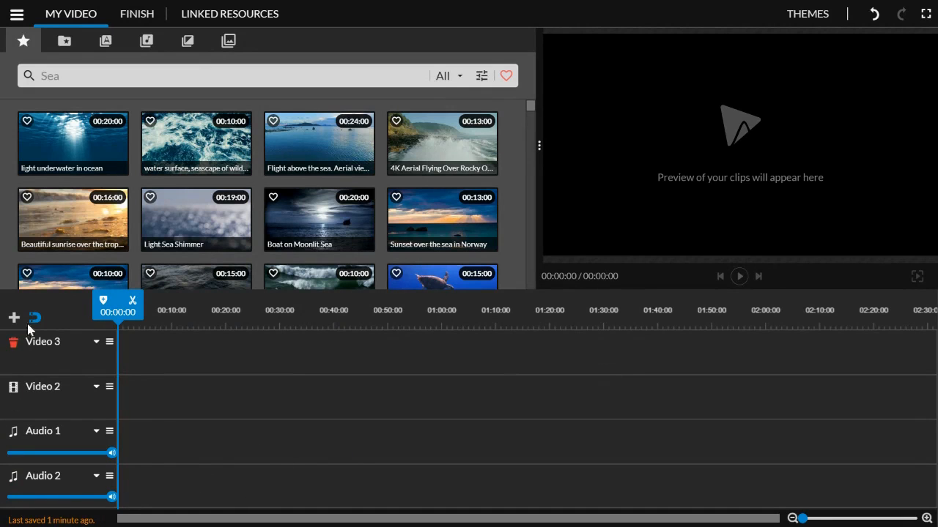
pyautogui.click(13, 317)
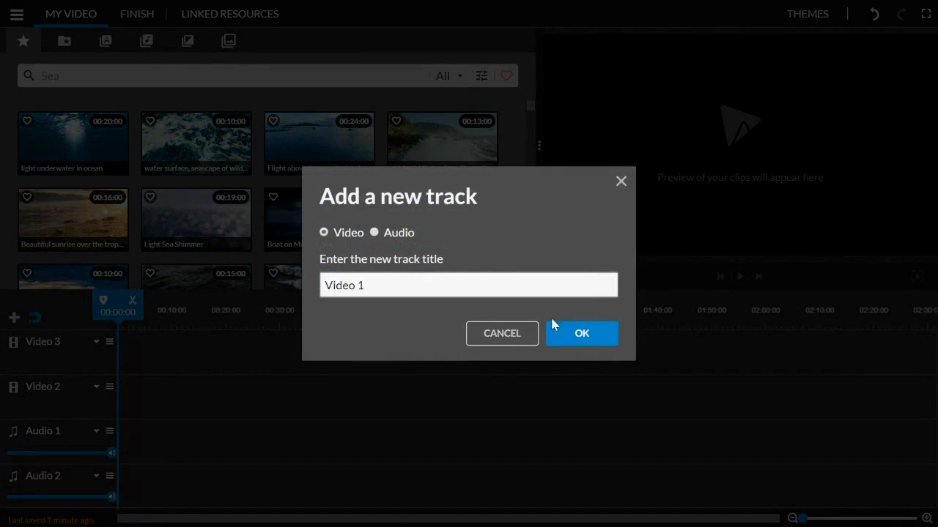
pyautogui.click(581, 334)
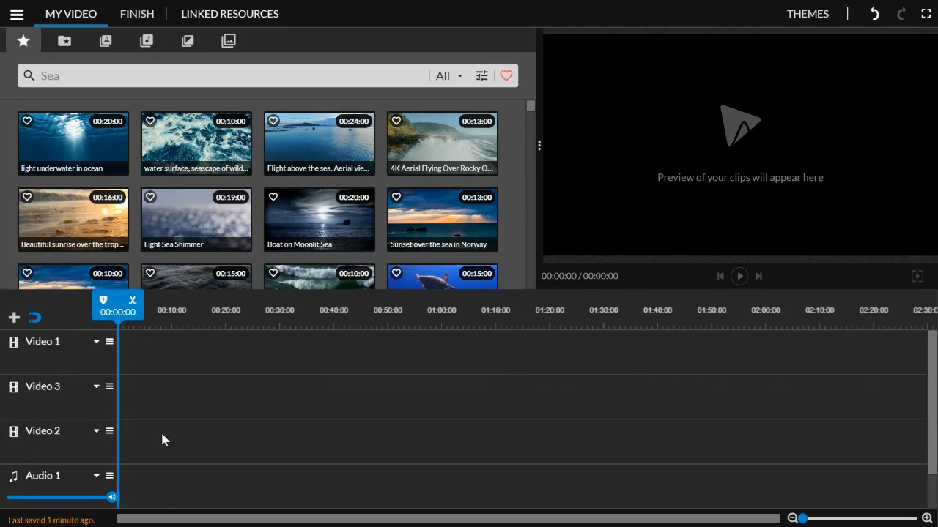
pyautogui.moveTo(451, 438)
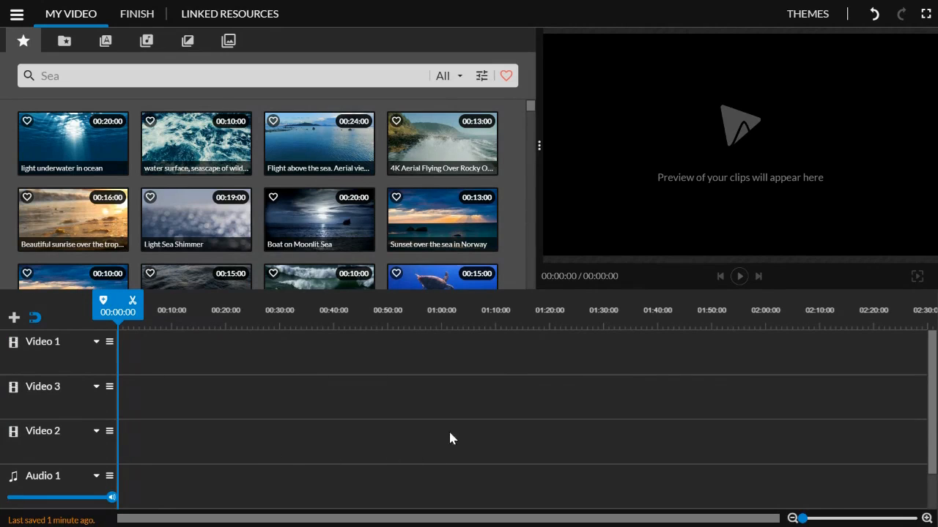
pyautogui.moveTo(148, 401)
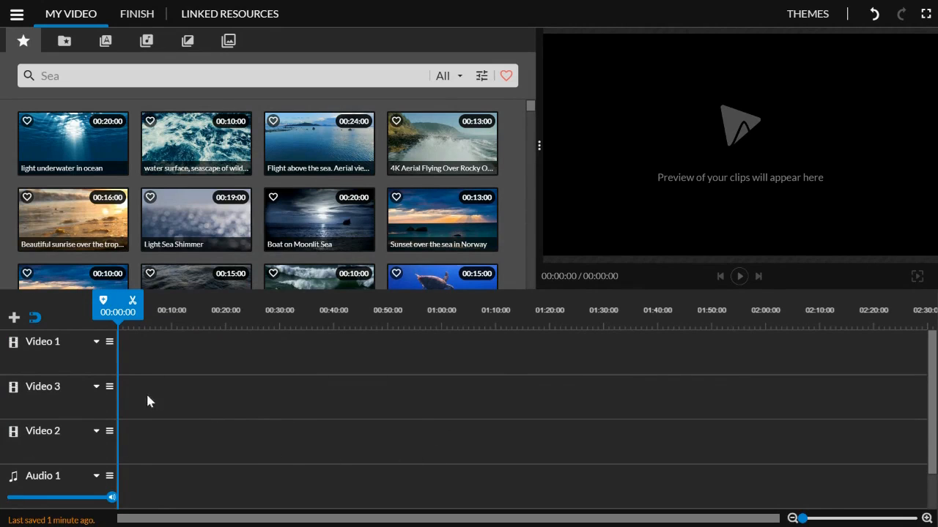
pyautogui.moveTo(216, 356)
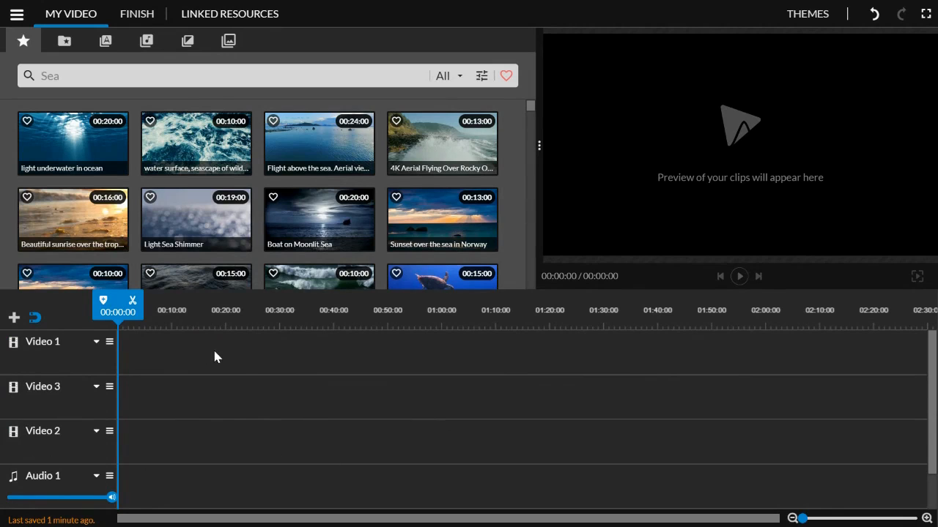
pyautogui.moveTo(213, 362)
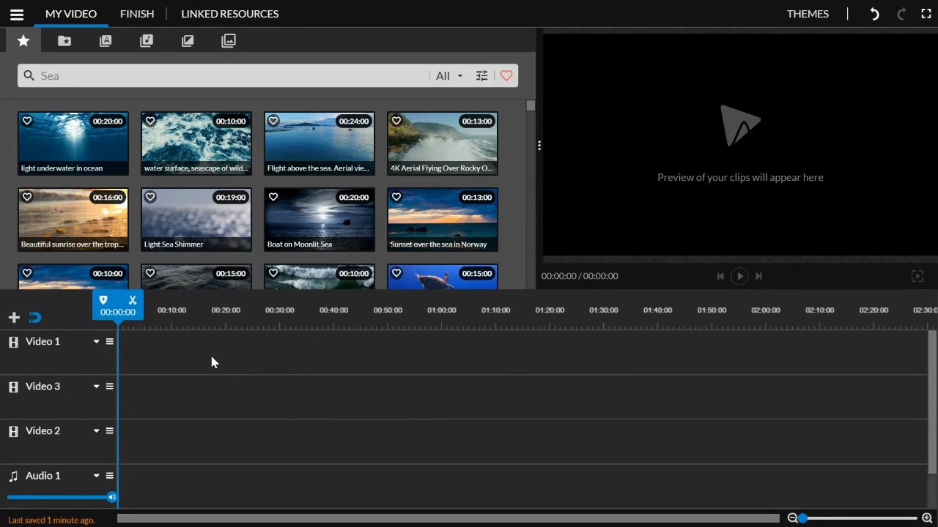
pyautogui.moveTo(179, 399)
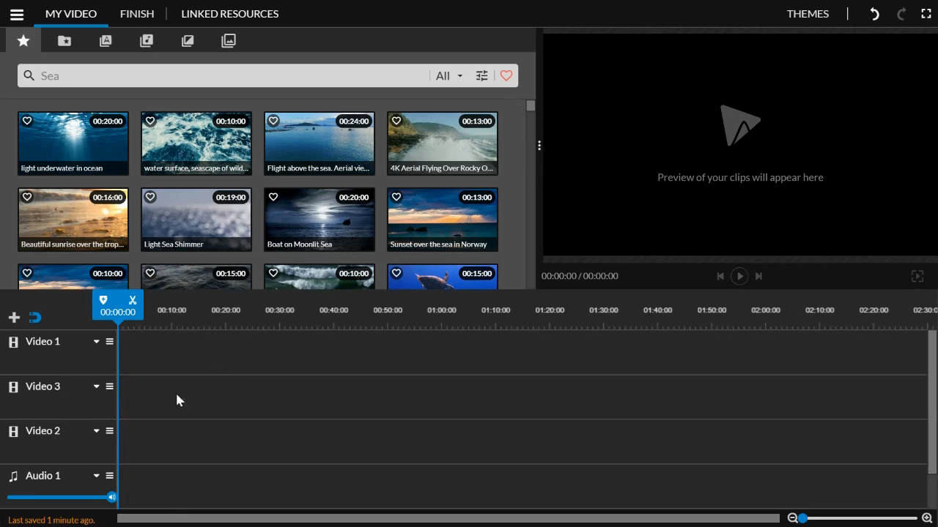
pyautogui.moveTo(160, 347)
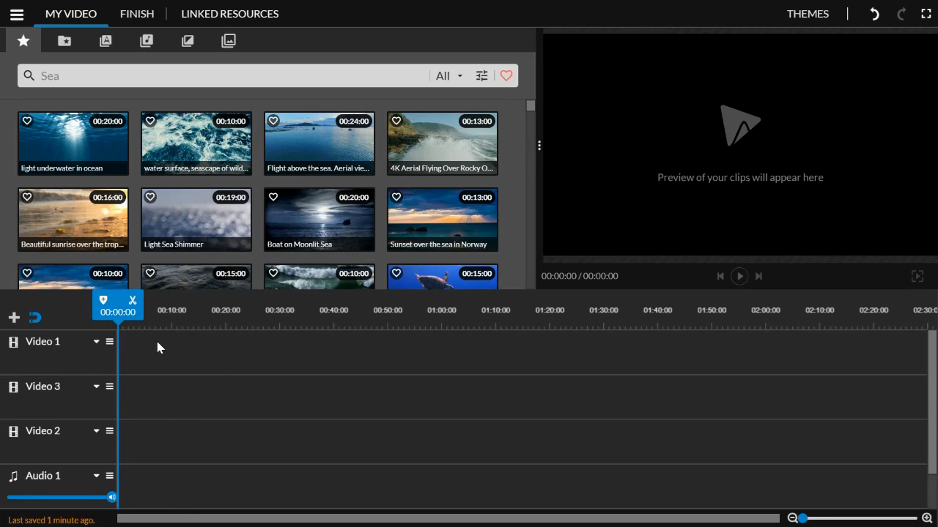
pyautogui.moveTo(182, 442)
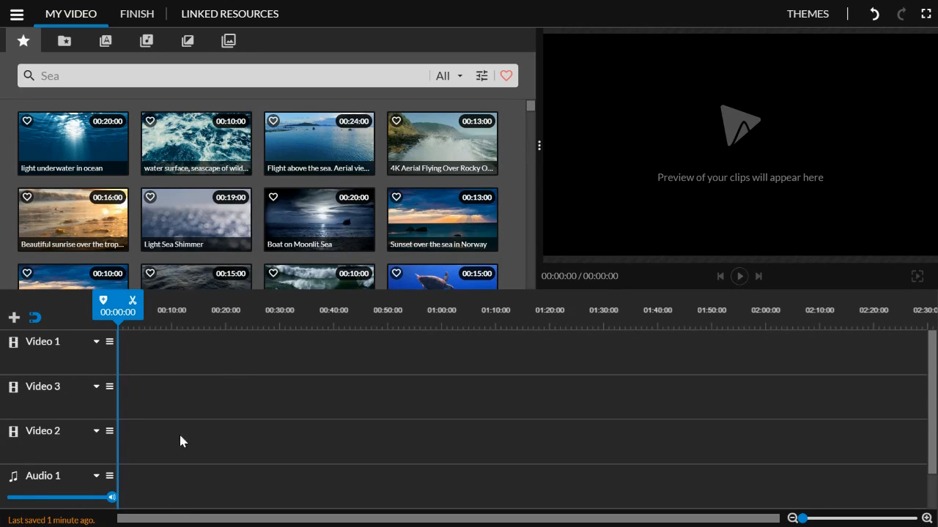
pyautogui.moveTo(207, 508)
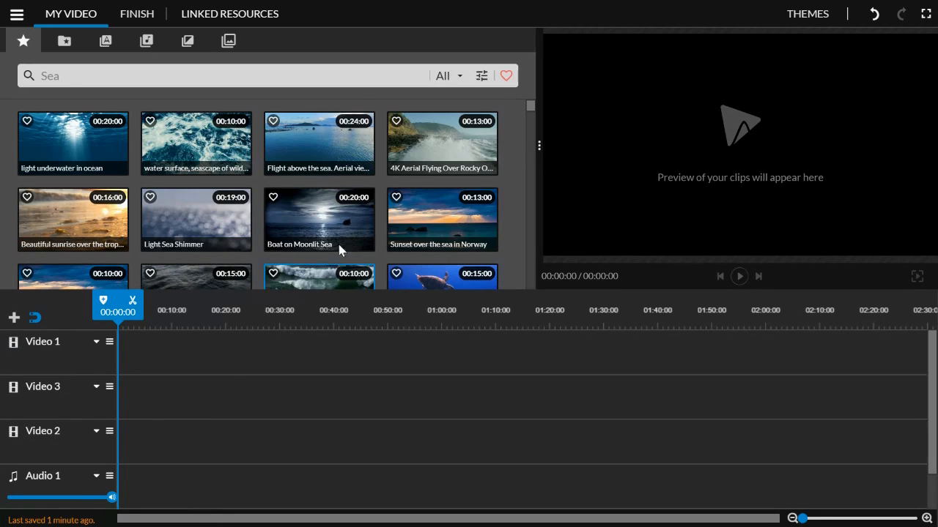
pyautogui.moveTo(79, 53)
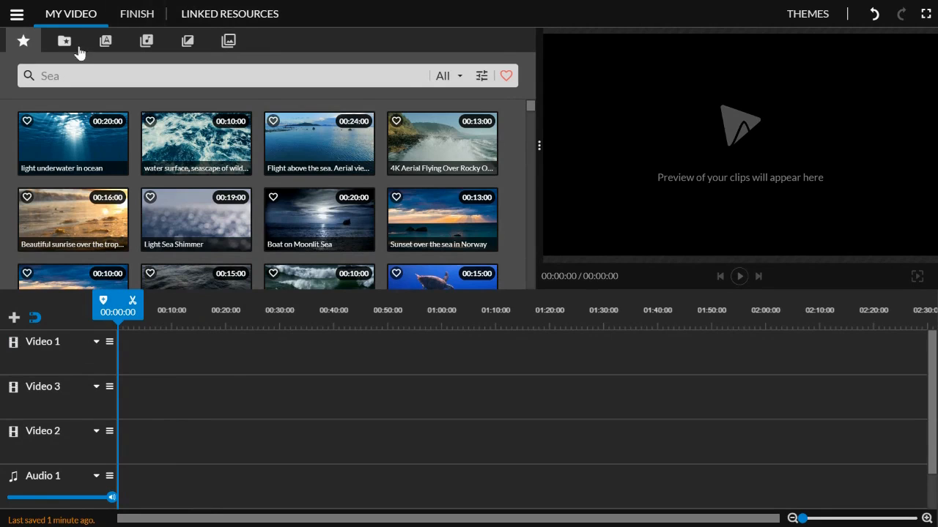
pyautogui.moveTo(65, 41)
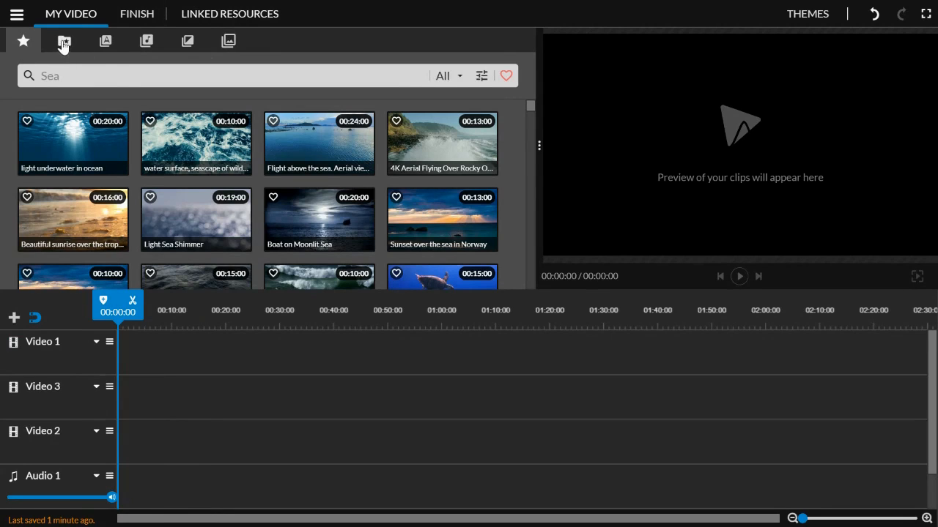
# Browse My media, open a media folder and scroll through its clips.
pyautogui.click(64, 40)
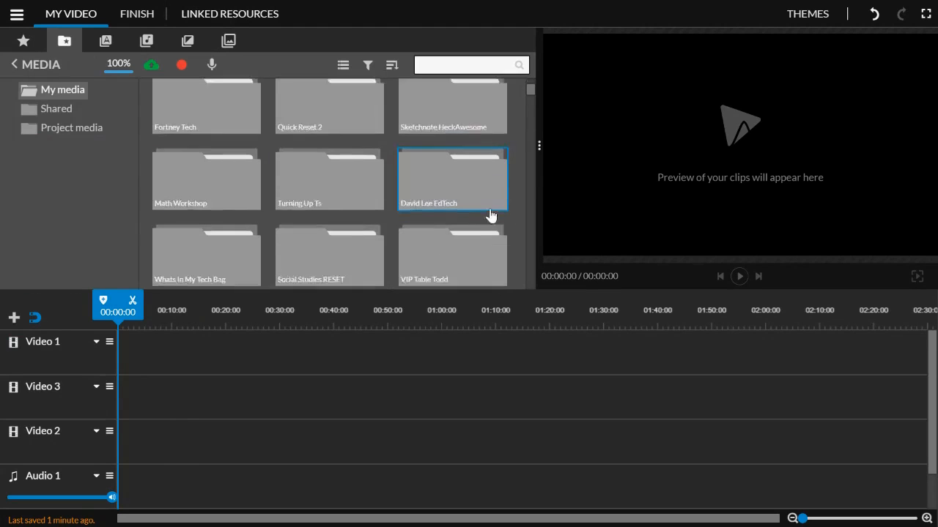
pyautogui.doubleClick(452, 178)
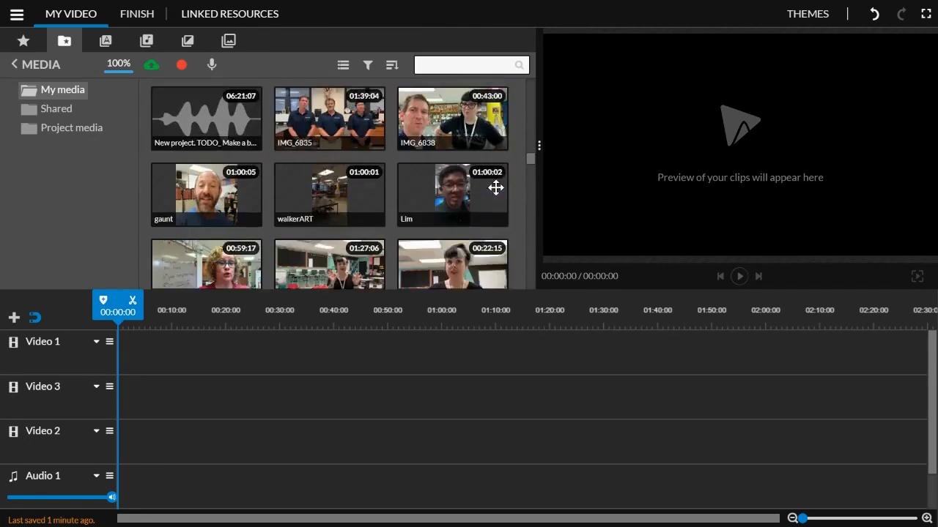
pyautogui.scroll(-3)
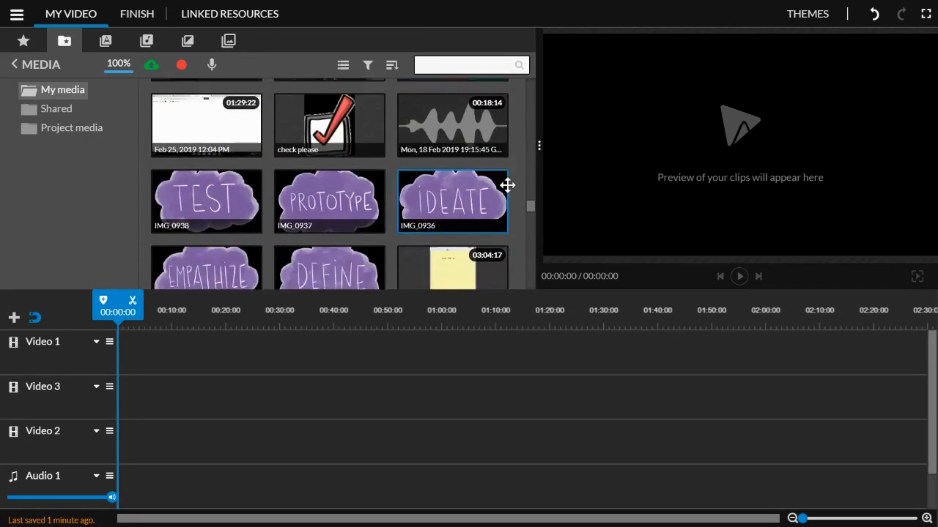
pyautogui.scroll(-3)
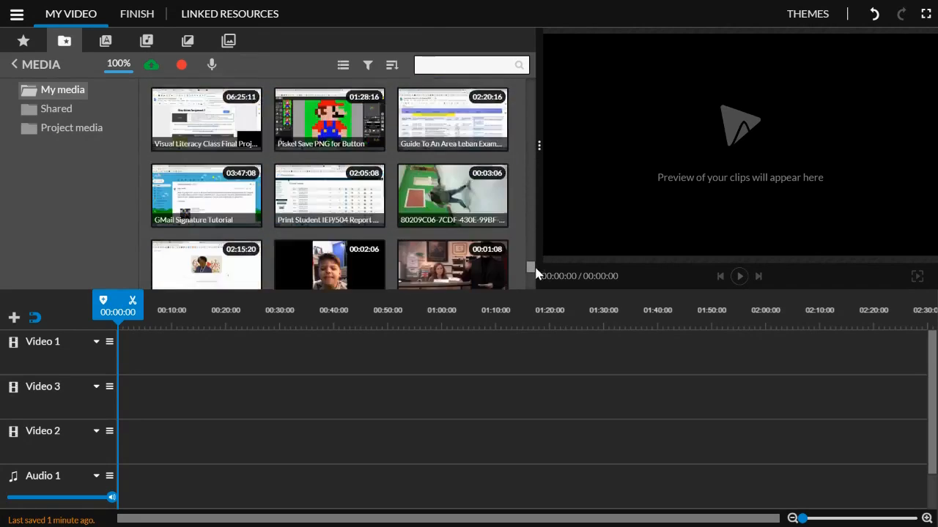
pyautogui.scroll(-3)
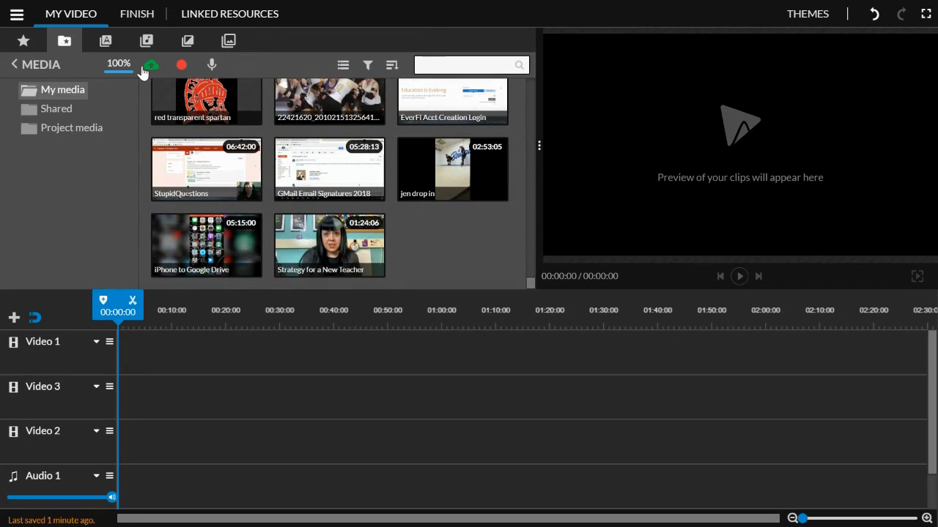
# Review the Import media dialog's options and close it without importing.
pyautogui.click(151, 65)
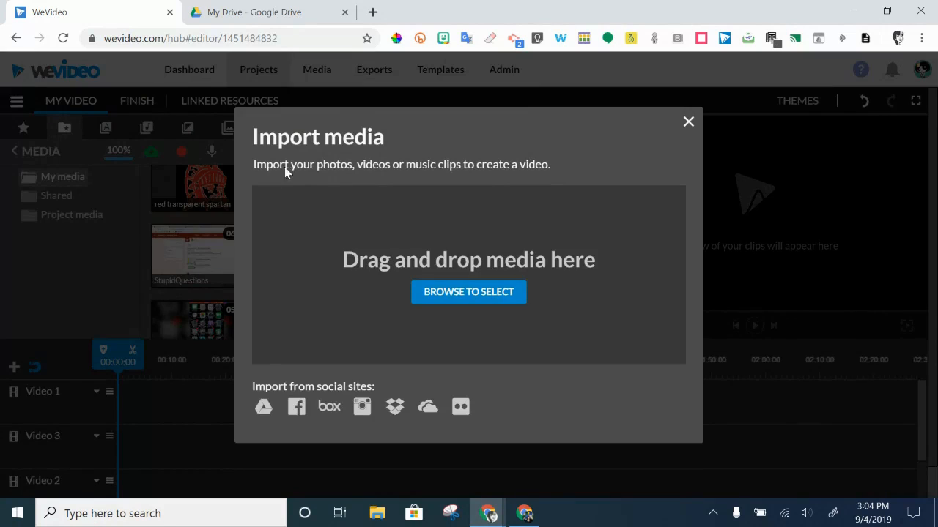
pyautogui.moveTo(150, 159)
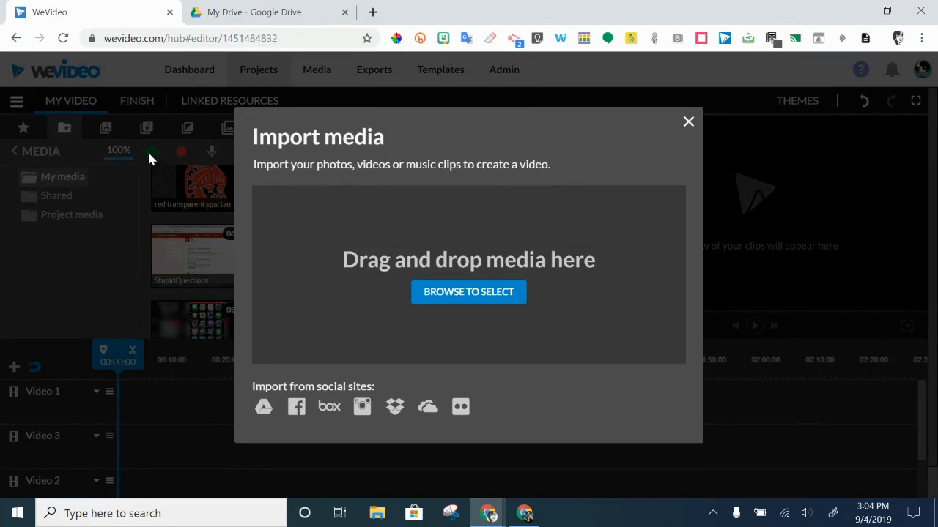
pyautogui.click(468, 291)
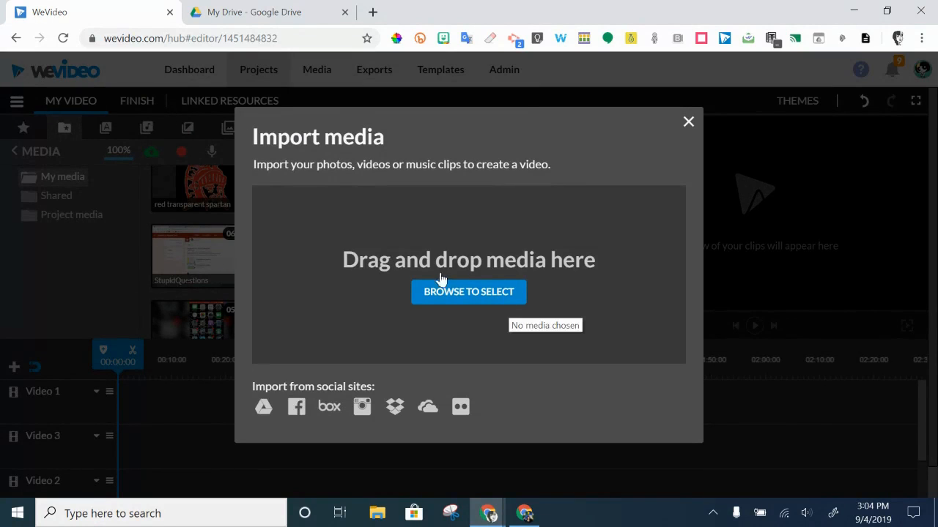
pyautogui.moveTo(263, 406)
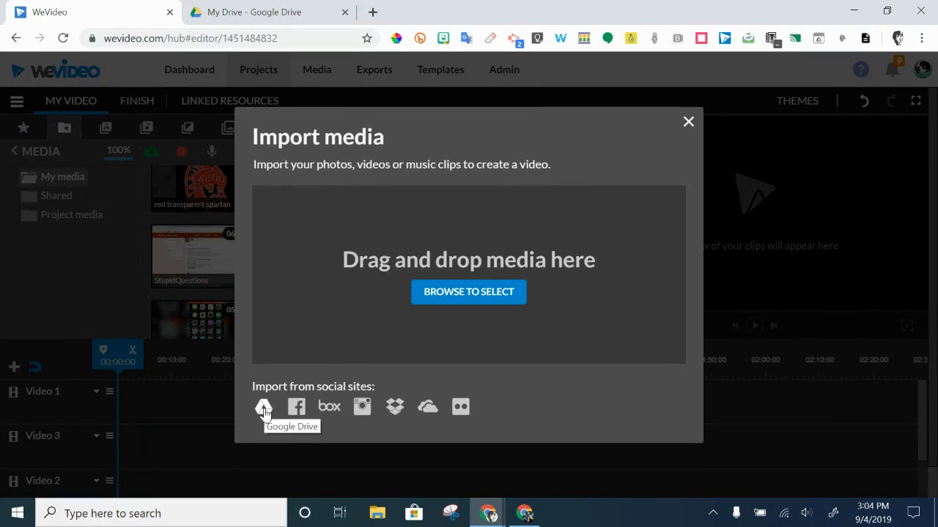
pyautogui.moveTo(684, 119)
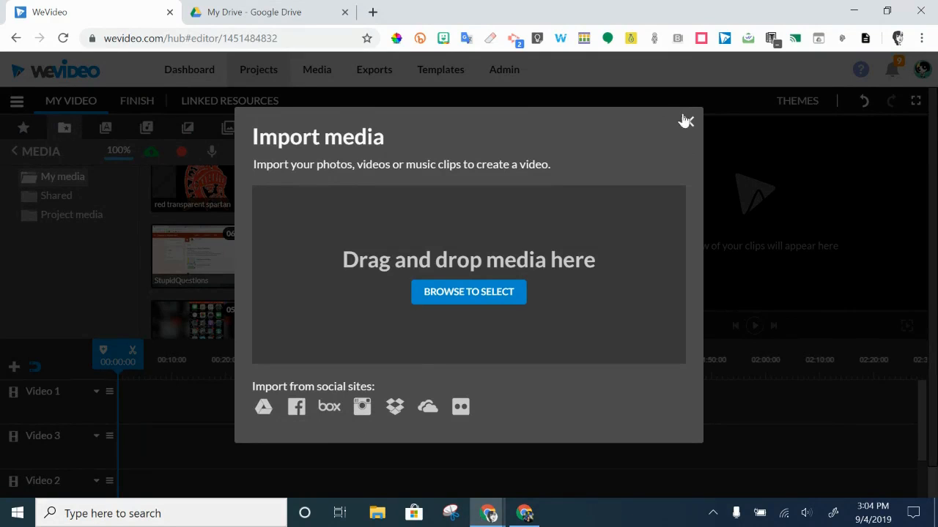
pyautogui.click(686, 120)
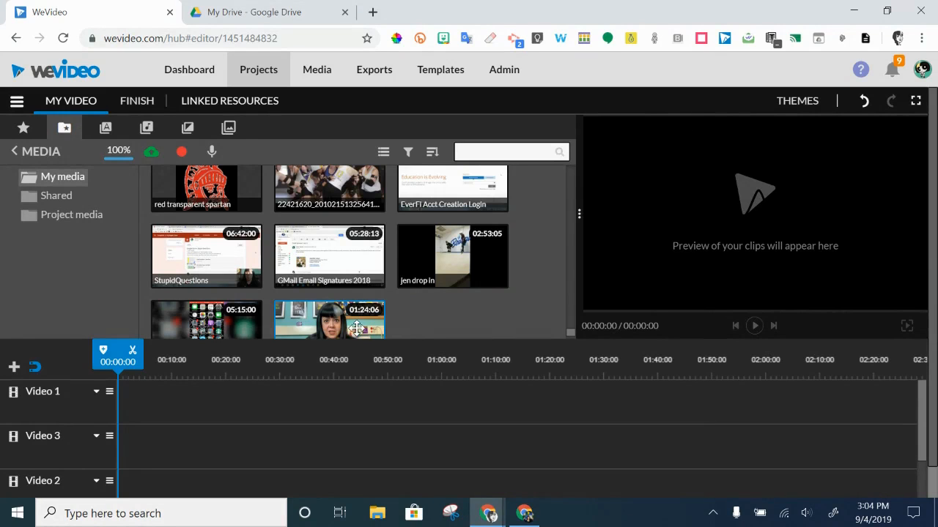
# Drag the Strategy for a New Teacher talking-head clip onto the Video 3 track.
pyautogui.moveTo(328, 320); pyautogui.dragTo(345, 401)
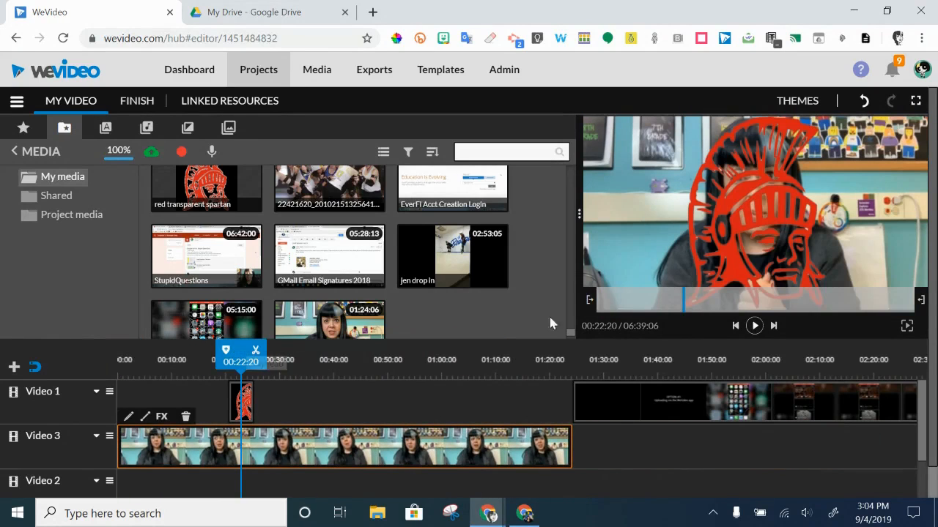
pyautogui.moveTo(249, 408)
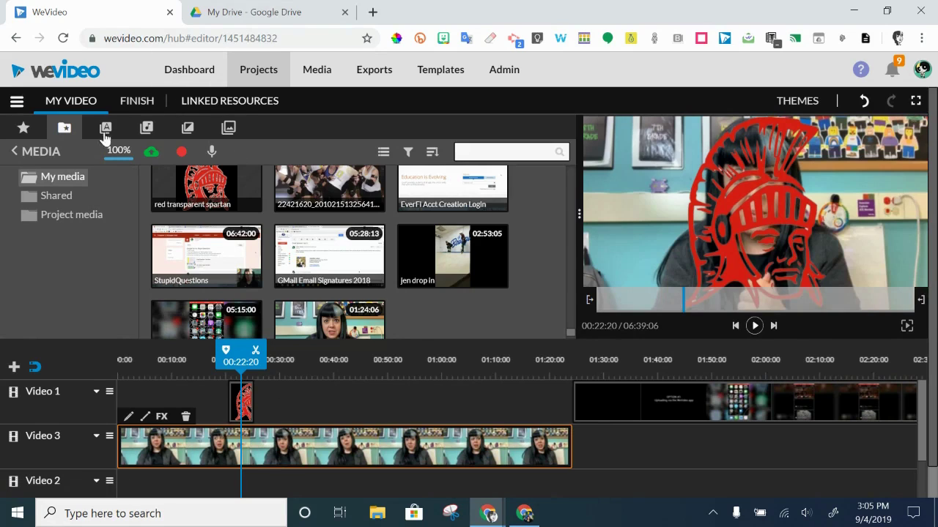
pyautogui.moveTo(106, 128)
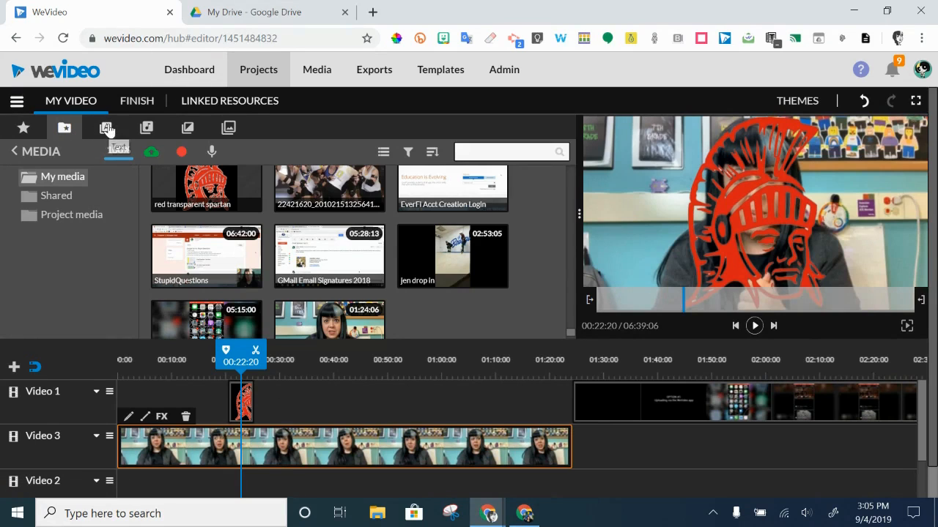
# Place the Above the Horizon title at the start of Video 1, then preview playback.
pyautogui.click(106, 127)
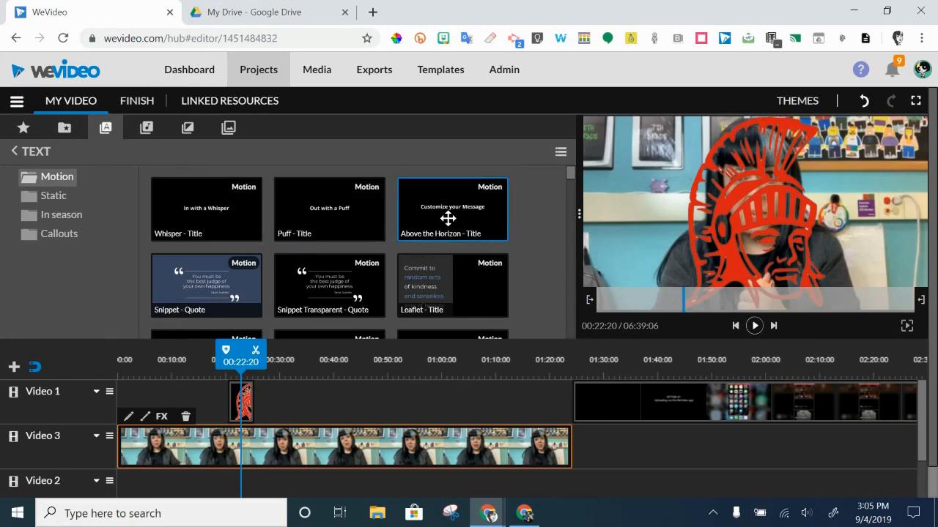
pyautogui.click(754, 326)
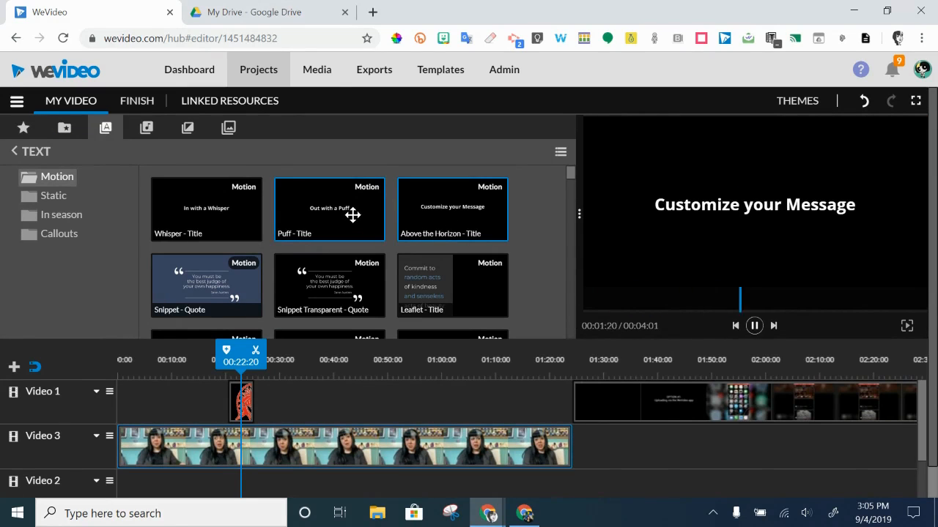
pyautogui.click(452, 285)
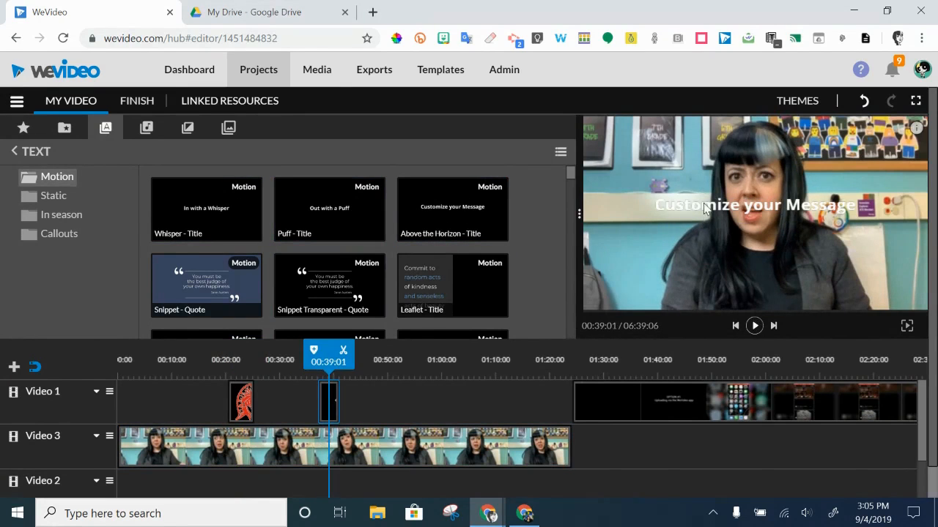
pyautogui.moveTo(256, 450)
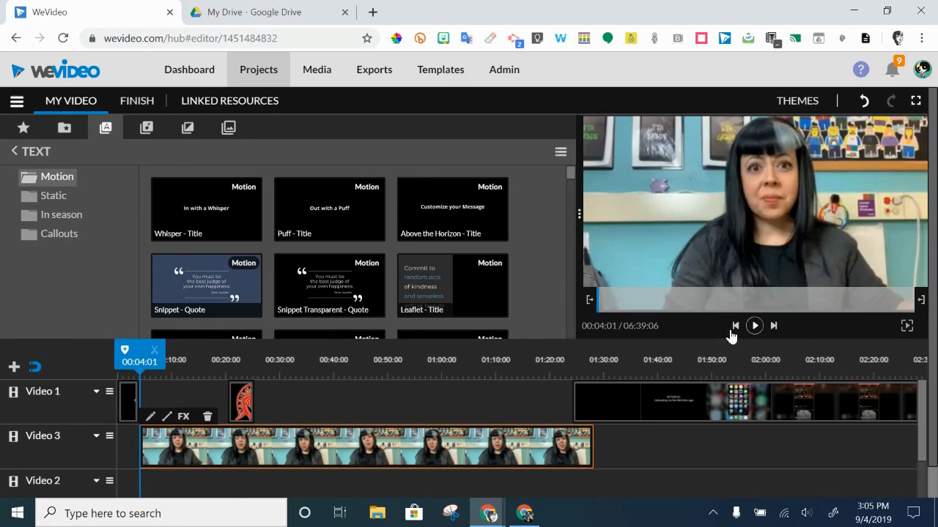
pyautogui.click(754, 325)
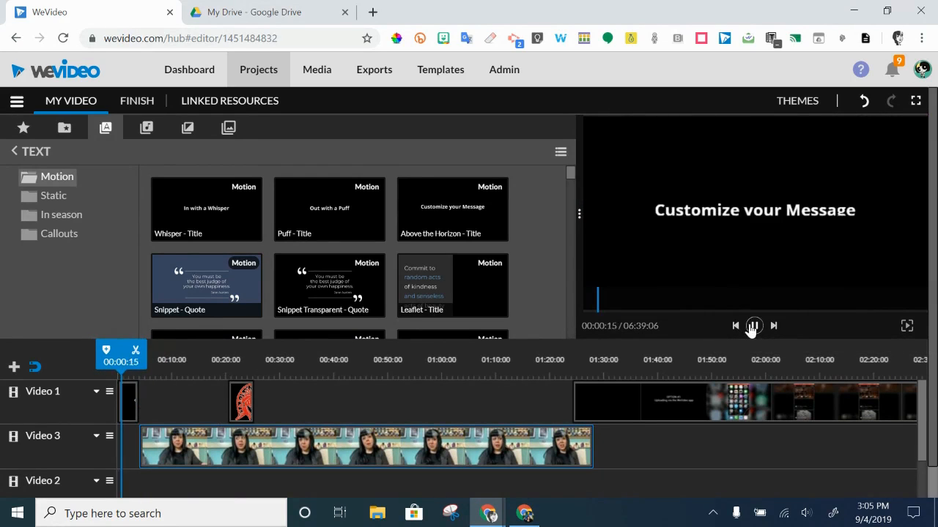
pyautogui.click(753, 326)
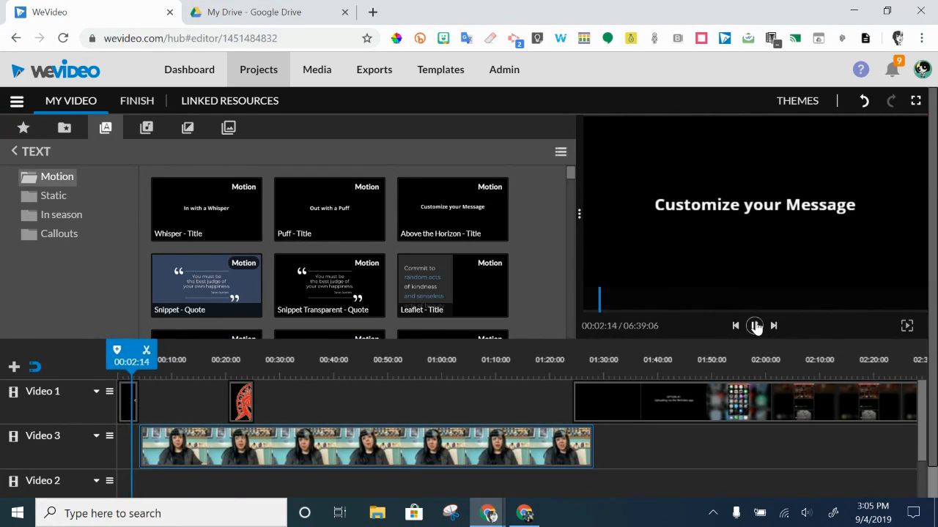
pyautogui.click(754, 325)
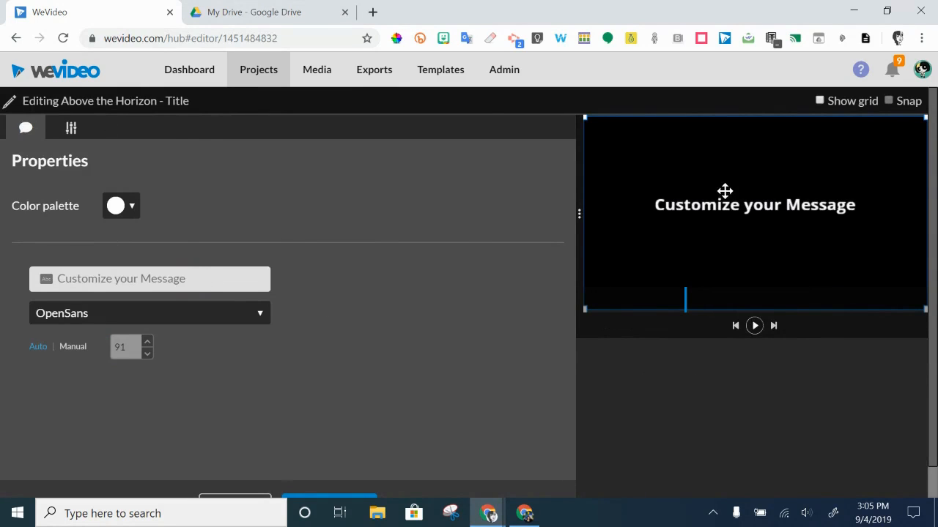
# Color the title pink, change its text to 'Hello', and set the font to AmaticSC.
pyautogui.click(132, 206)
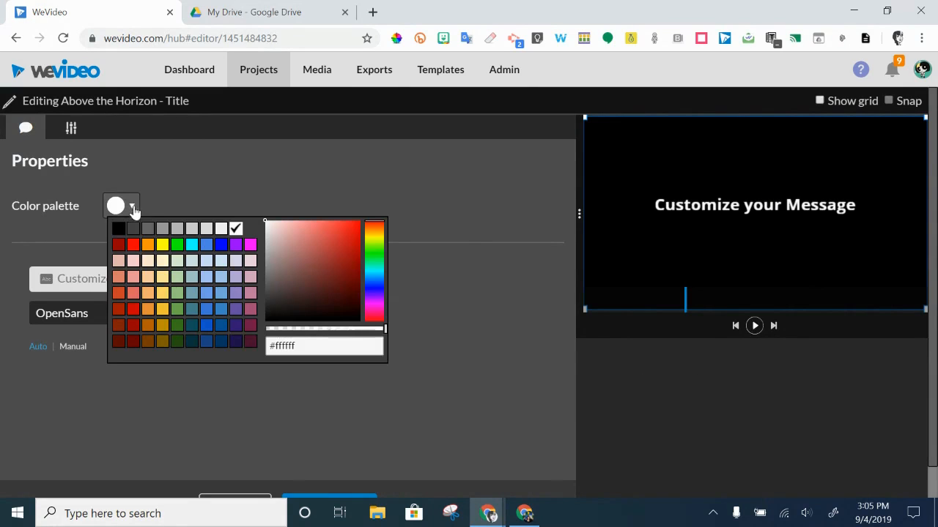
pyautogui.click(249, 244)
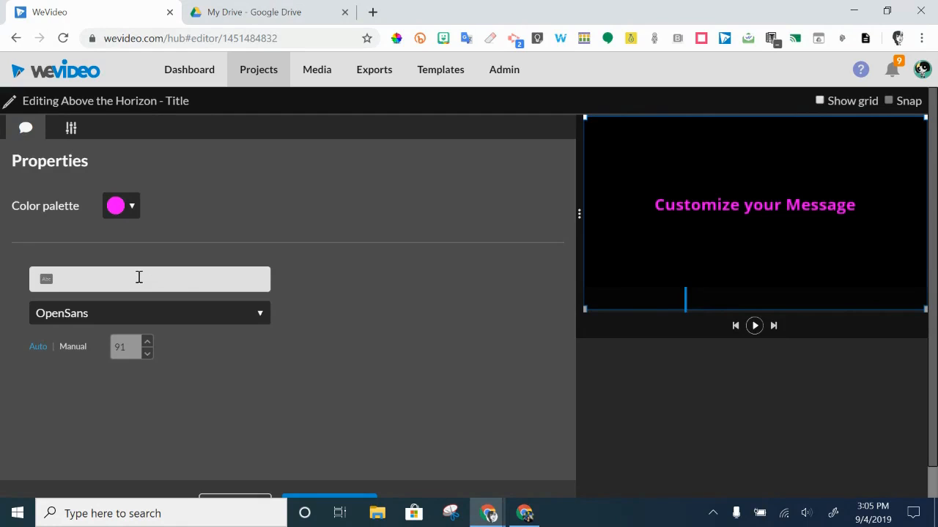
pyautogui.write('Hell')
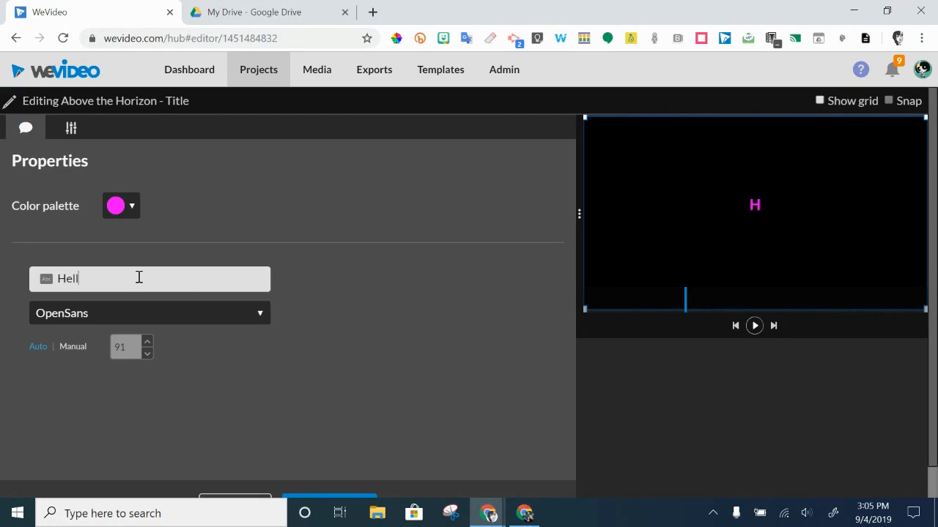
pyautogui.click(150, 313)
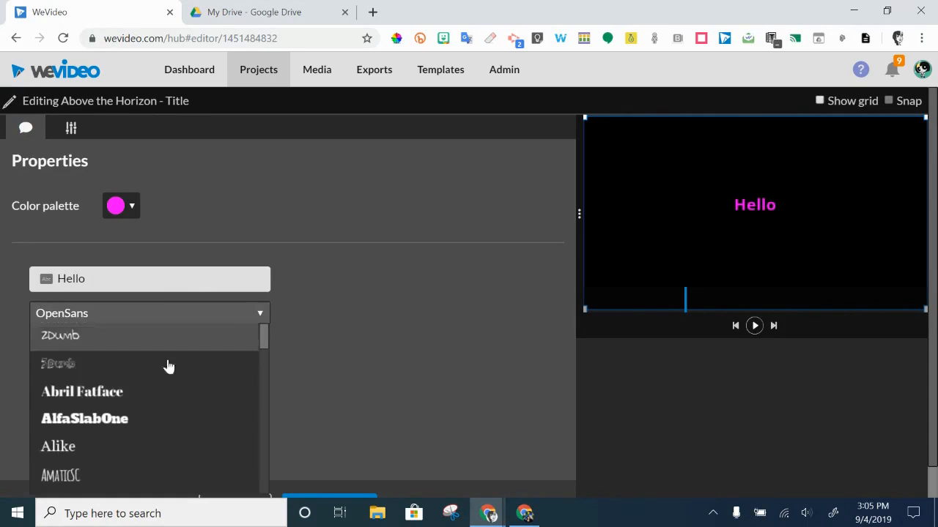
pyautogui.click(60, 475)
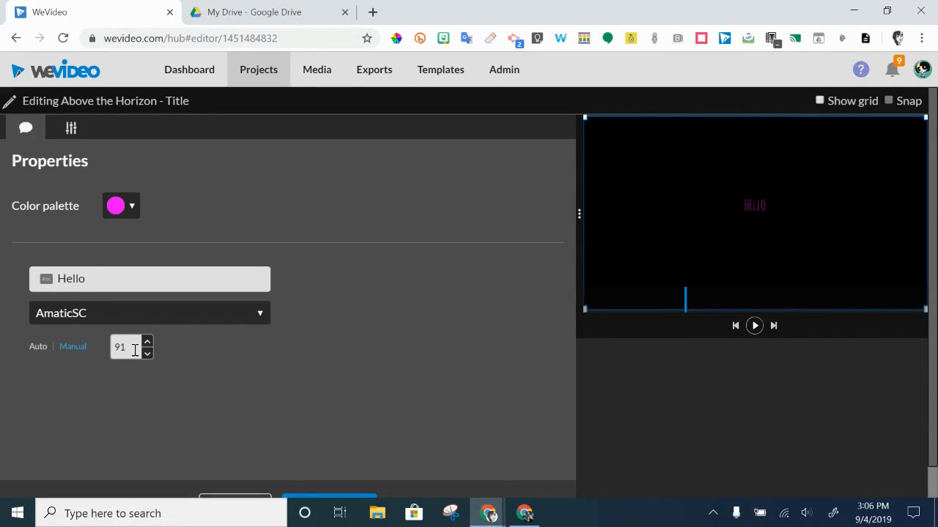
# Set the title's manual size to 300, preview it, and save.
pyautogui.write('300')
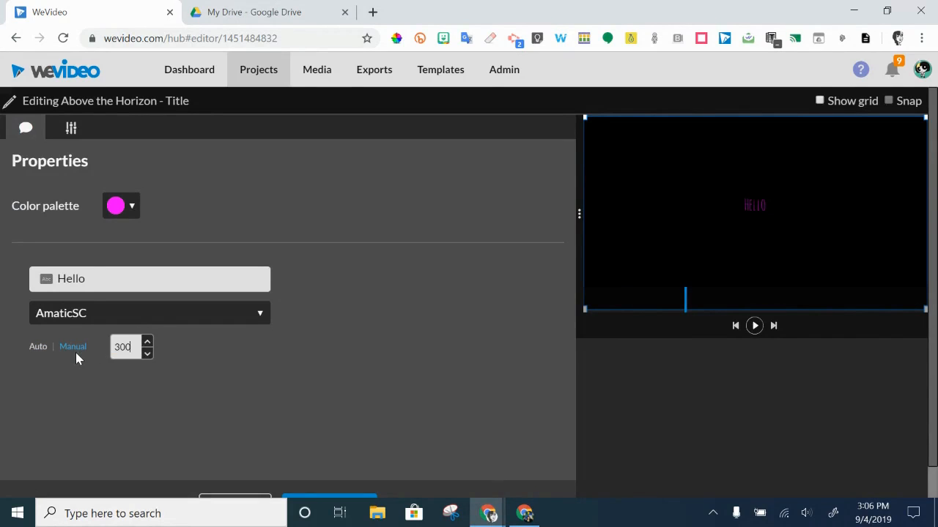
pyautogui.click(754, 325)
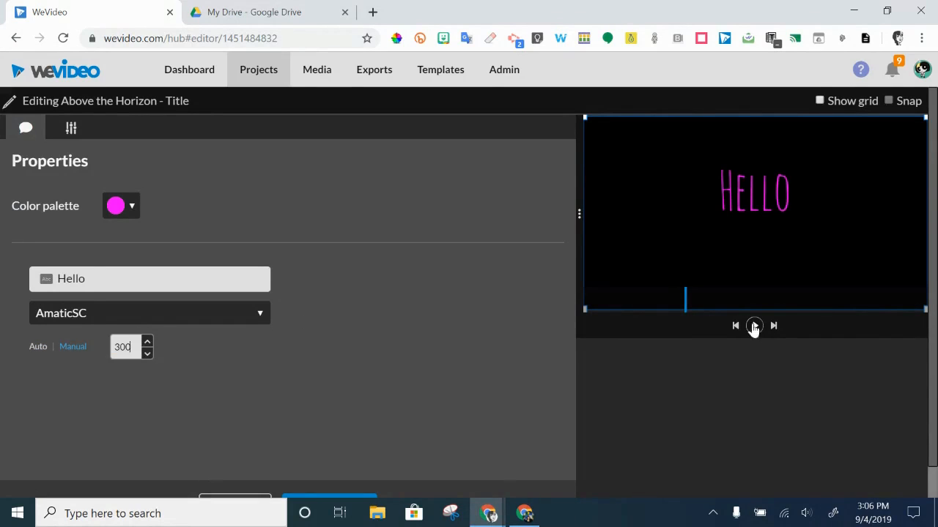
pyautogui.click(754, 326)
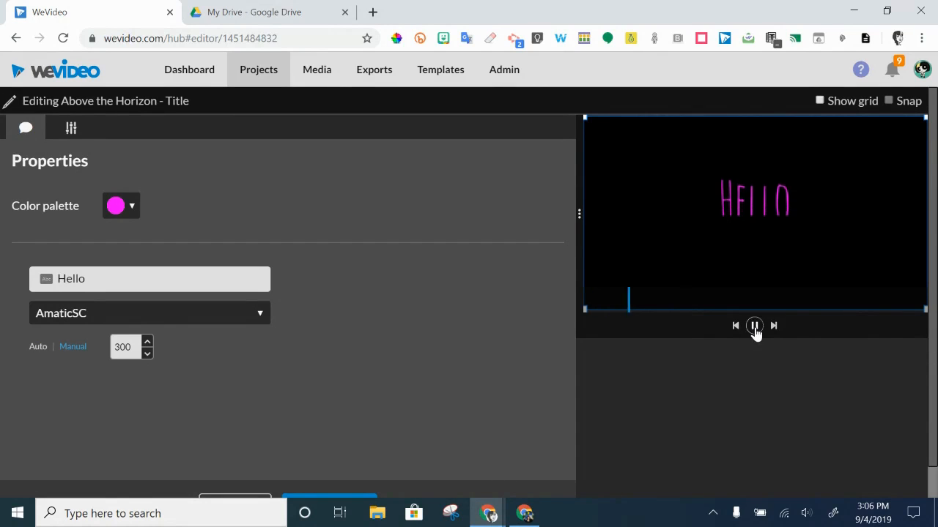
pyautogui.click(754, 326)
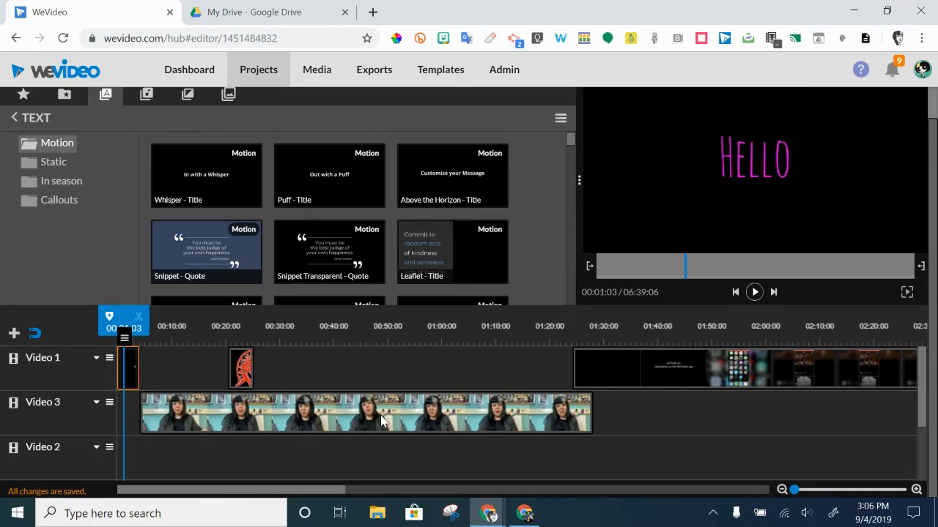
pyautogui.moveTo(348, 410)
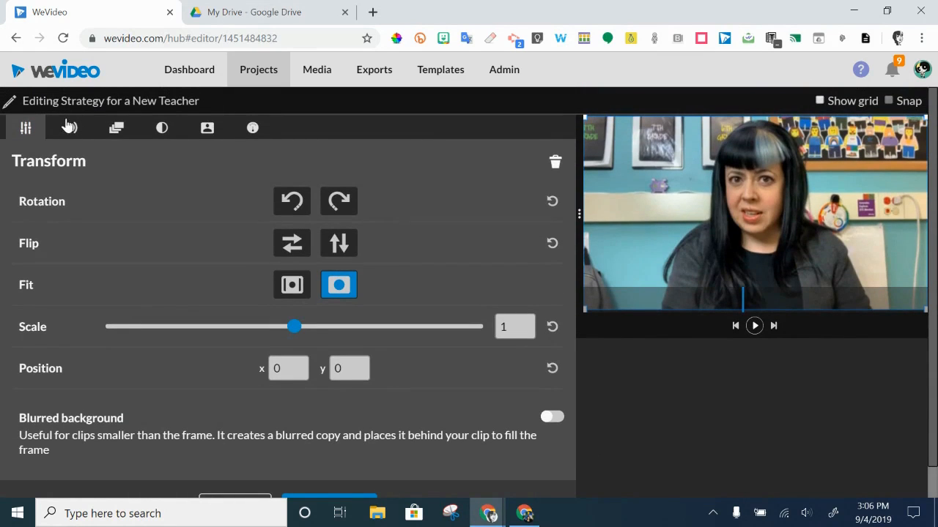
# Browse the clip's Volume, Animation, Color Keying and Color tabs, then return to Transform.
pyautogui.click(70, 128)
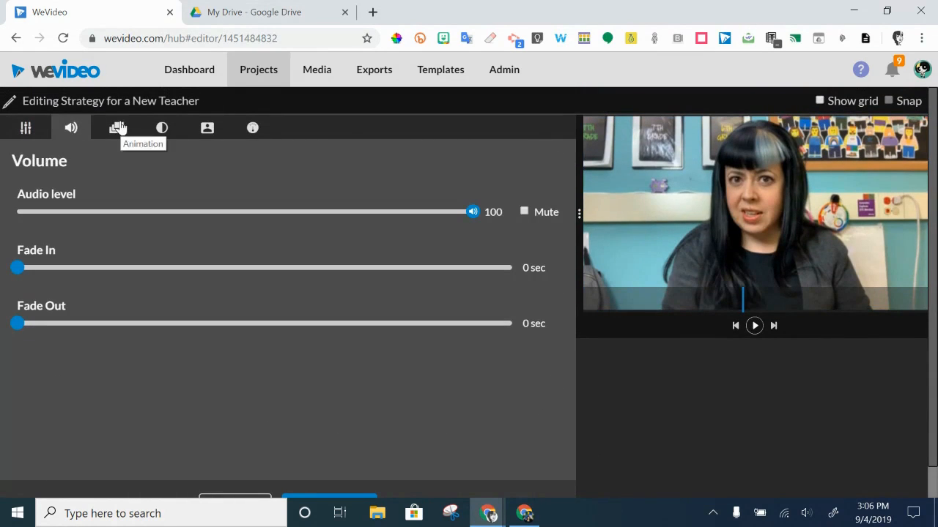
pyautogui.click(116, 128)
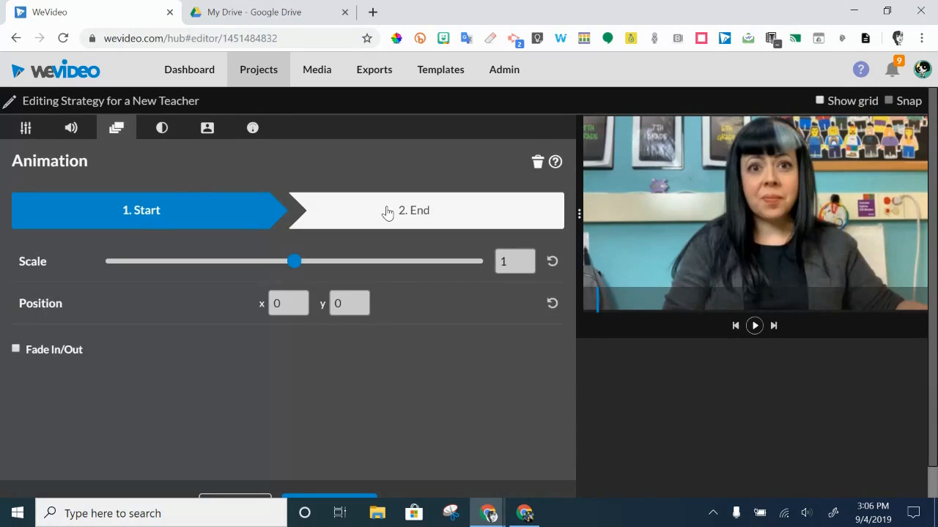
pyautogui.moveTo(207, 129)
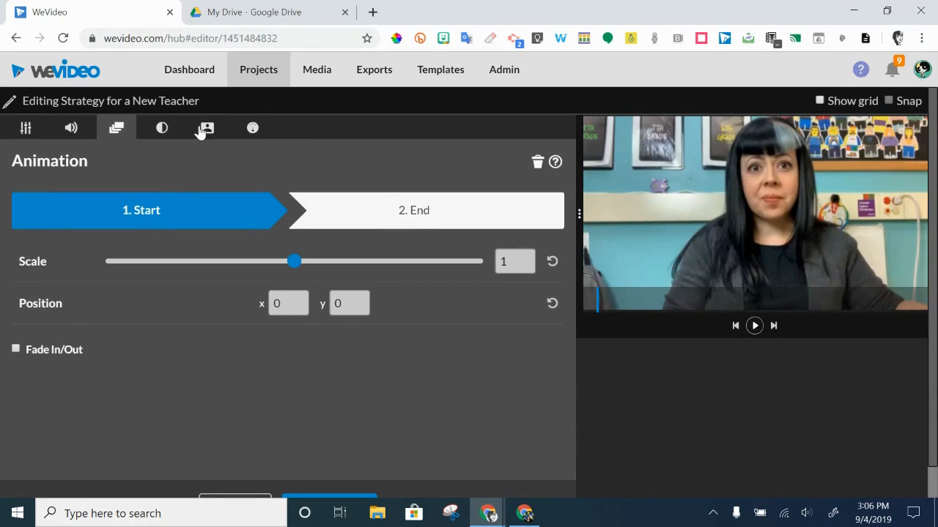
pyautogui.click(207, 127)
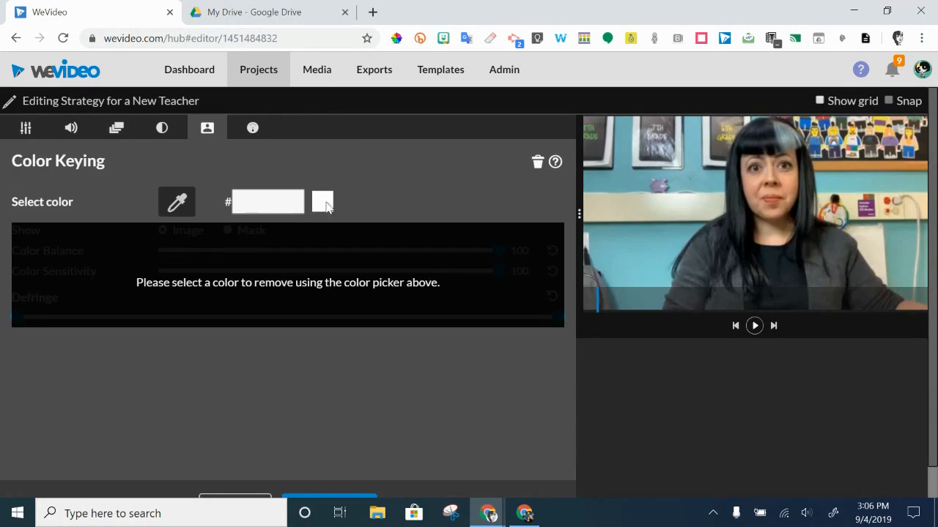
pyautogui.click(161, 128)
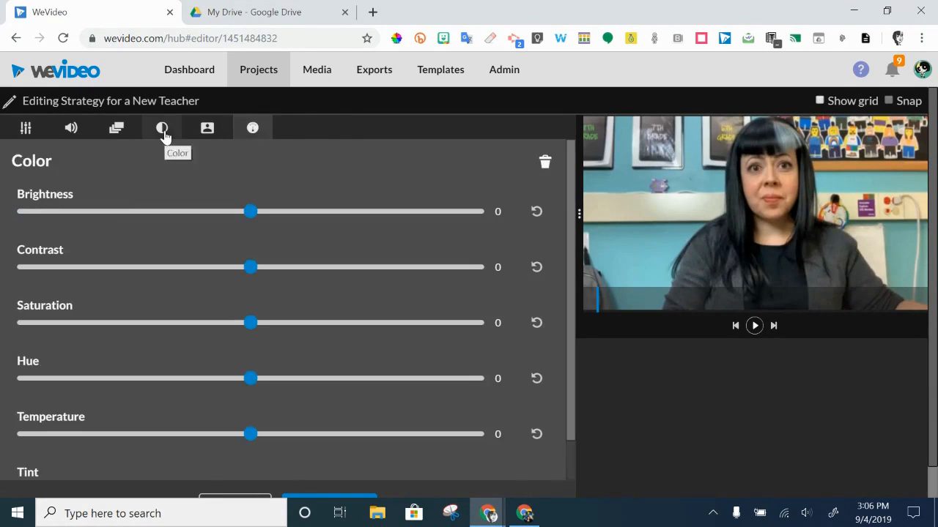
pyautogui.moveTo(75, 227)
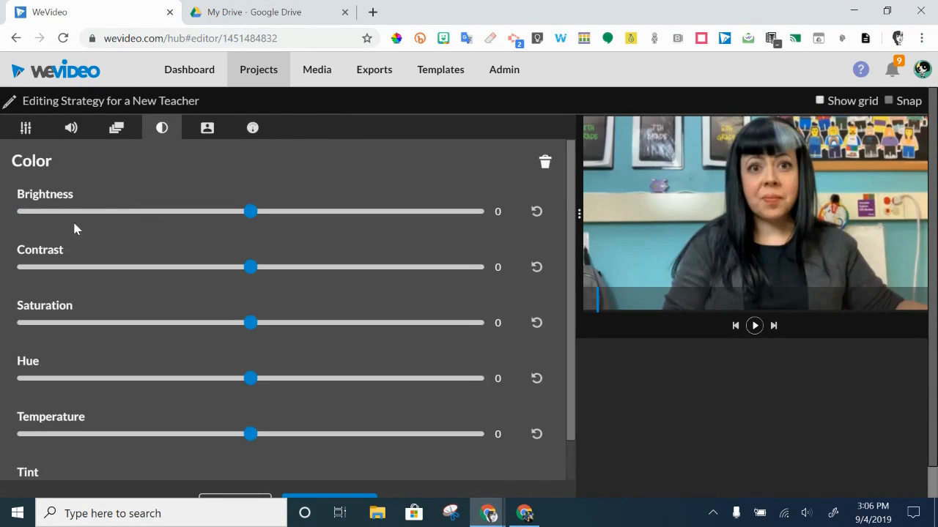
pyautogui.click(25, 127)
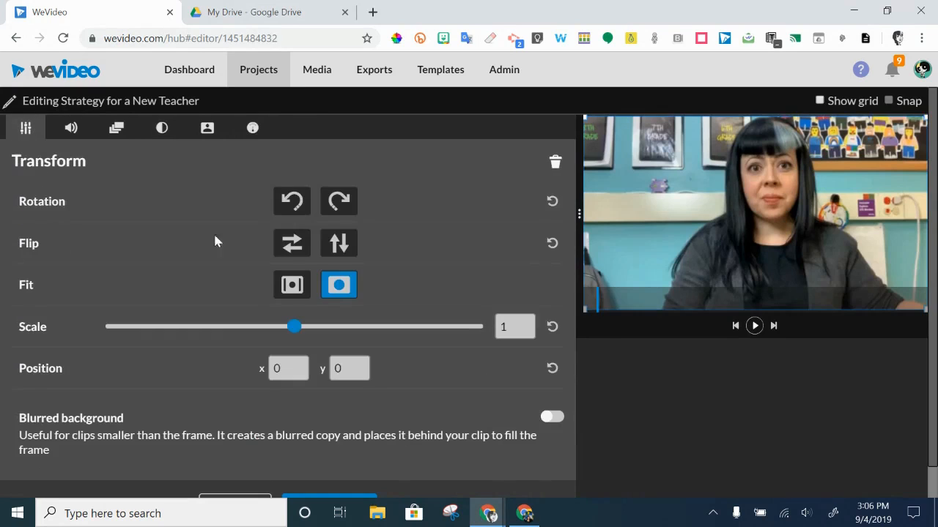
# Switch the clip's fit mode from Fit frame to the first Fit option.
pyautogui.click(291, 284)
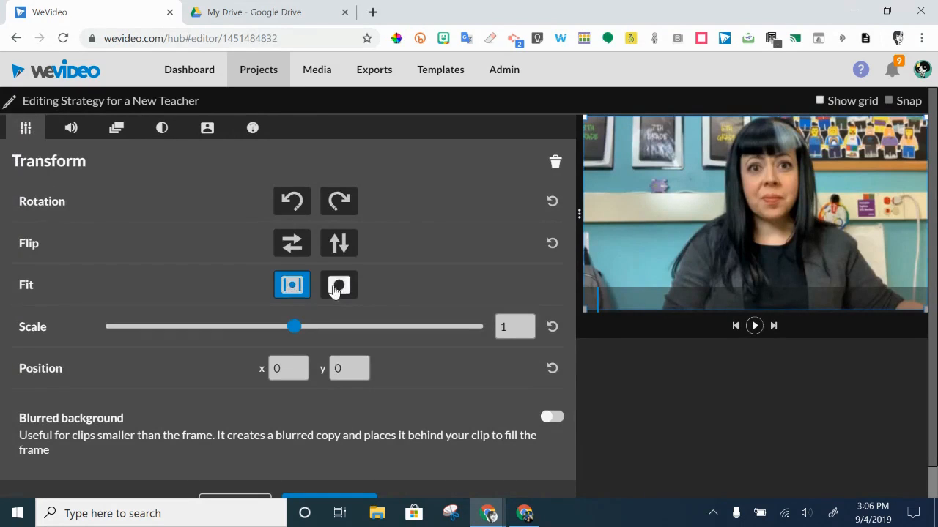
pyautogui.moveTo(338, 285)
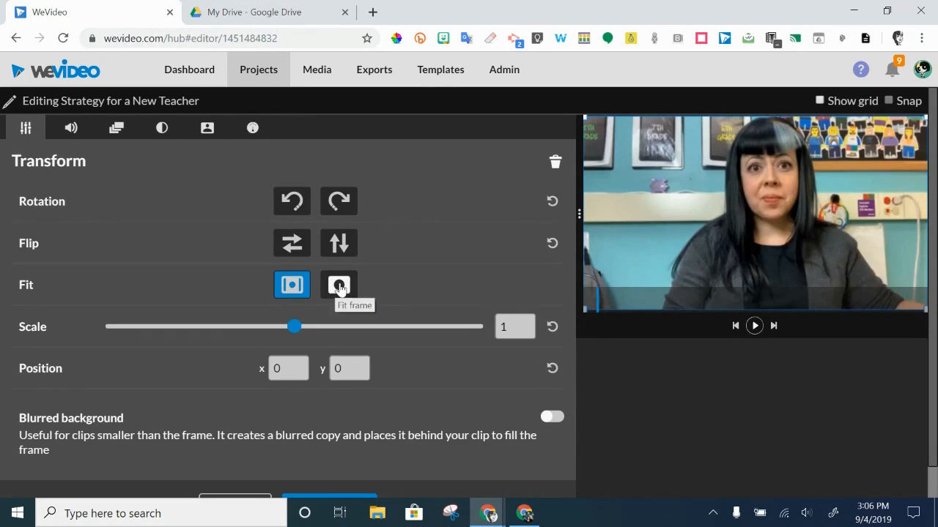
pyautogui.click(337, 285)
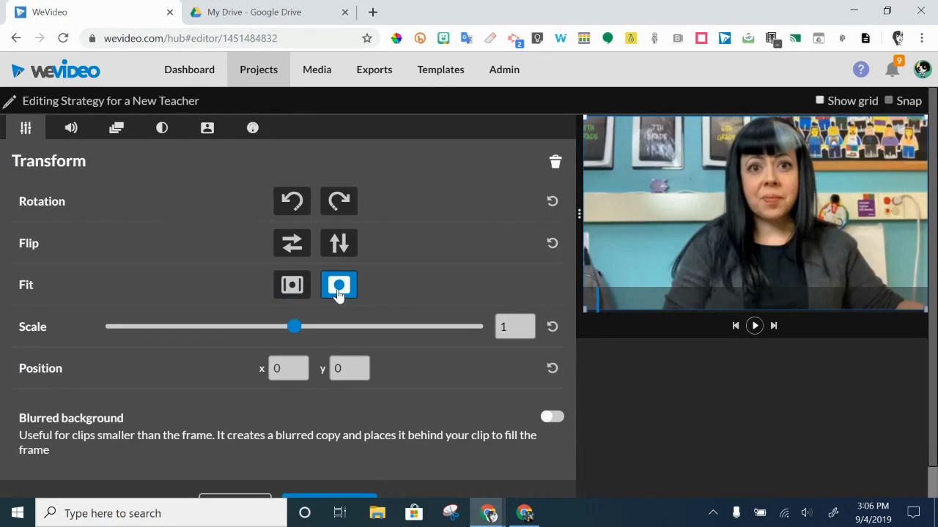
pyautogui.click(291, 284)
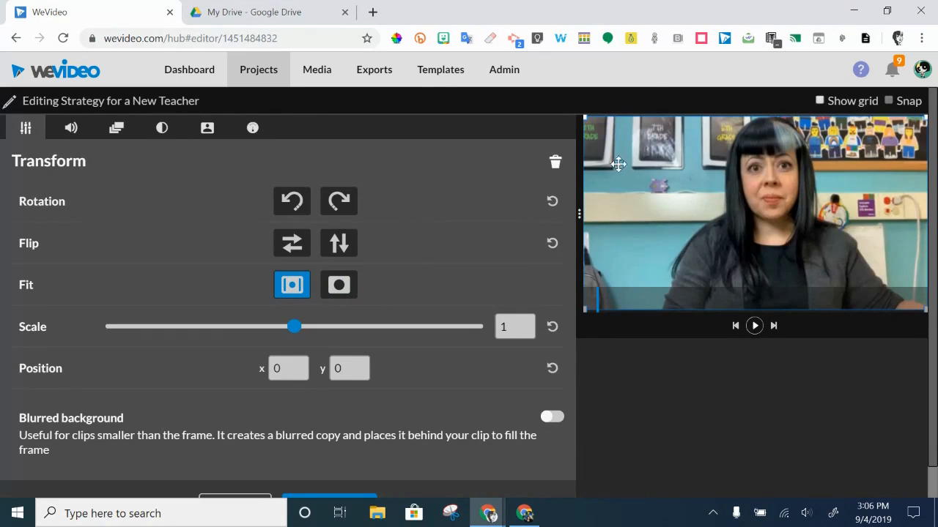
pyautogui.moveTo(583, 211)
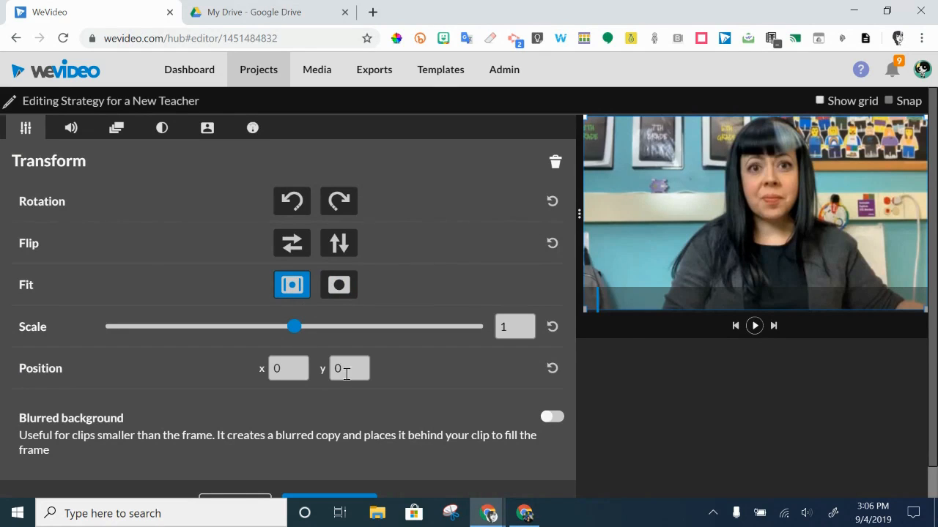
pyautogui.moveTo(193, 71)
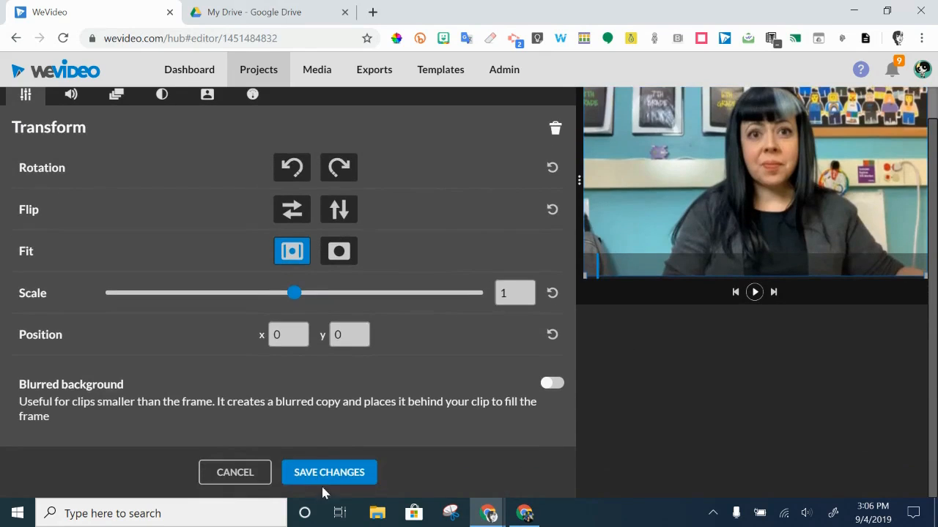
# Save the clip changes and show the editor in full screen.
pyautogui.click(329, 472)
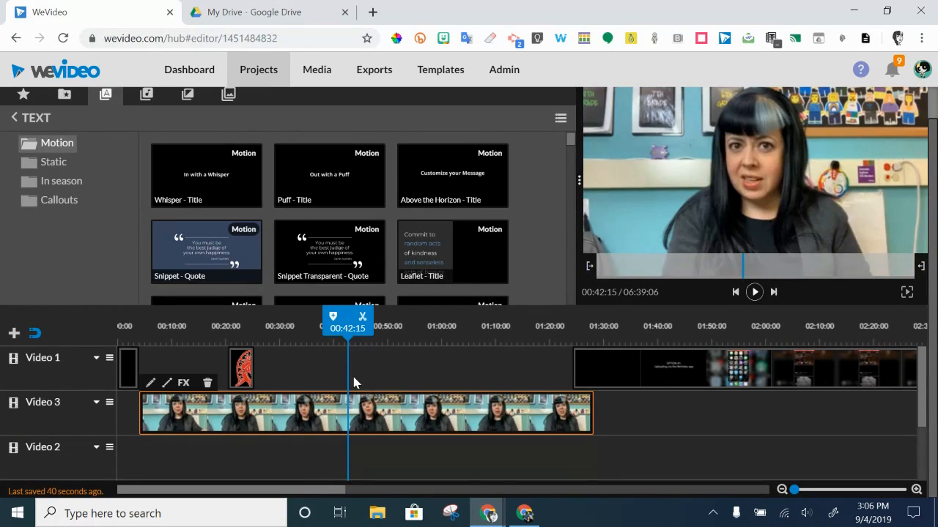
pyautogui.moveTo(124, 137)
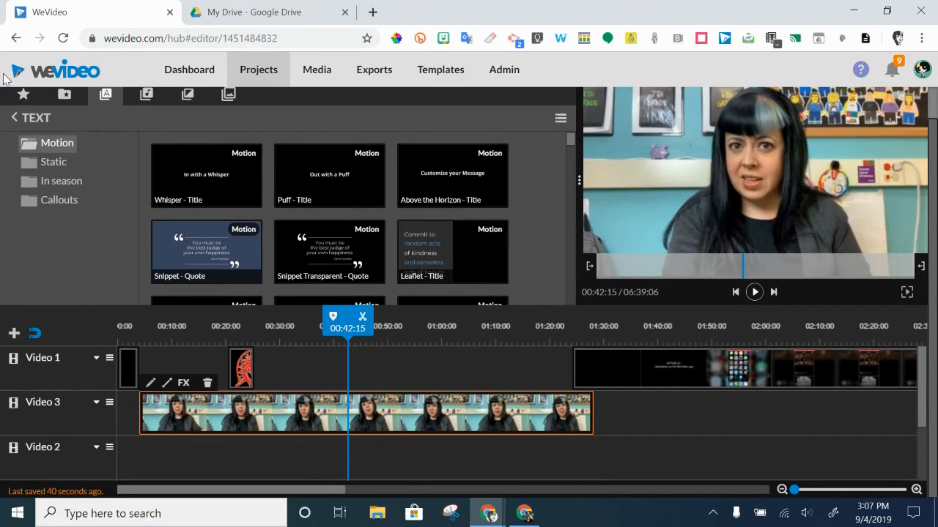
pyautogui.click(23, 94)
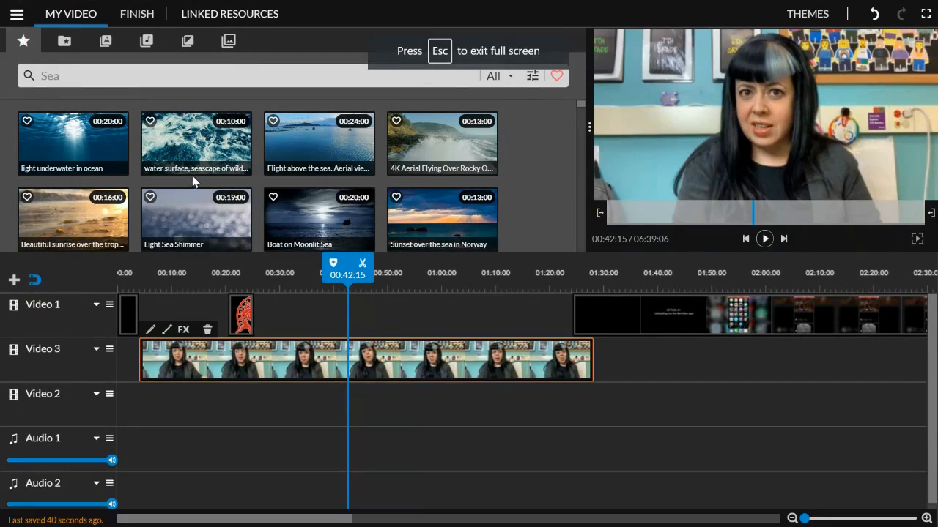
pyautogui.moveTo(469, 150)
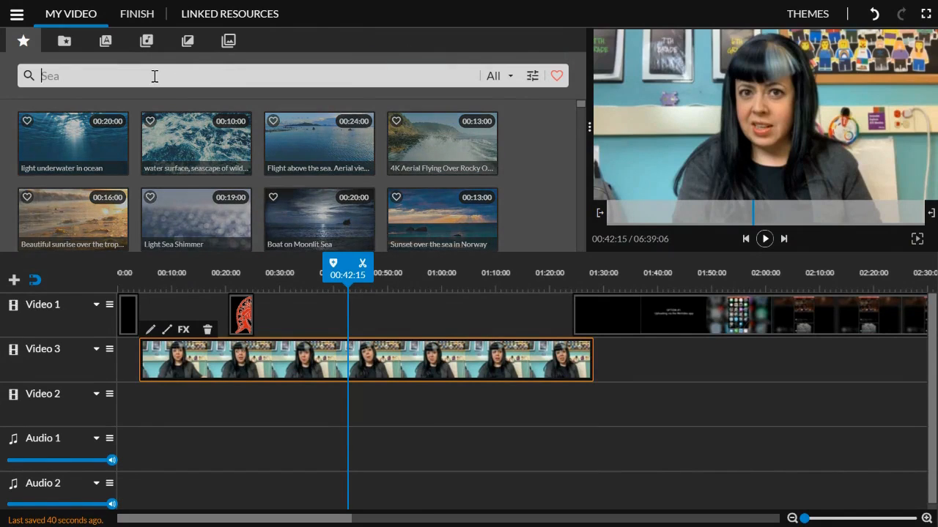
# Search stock media for 'outer space' and filter the results to Audio.
pyautogui.write('outer space')
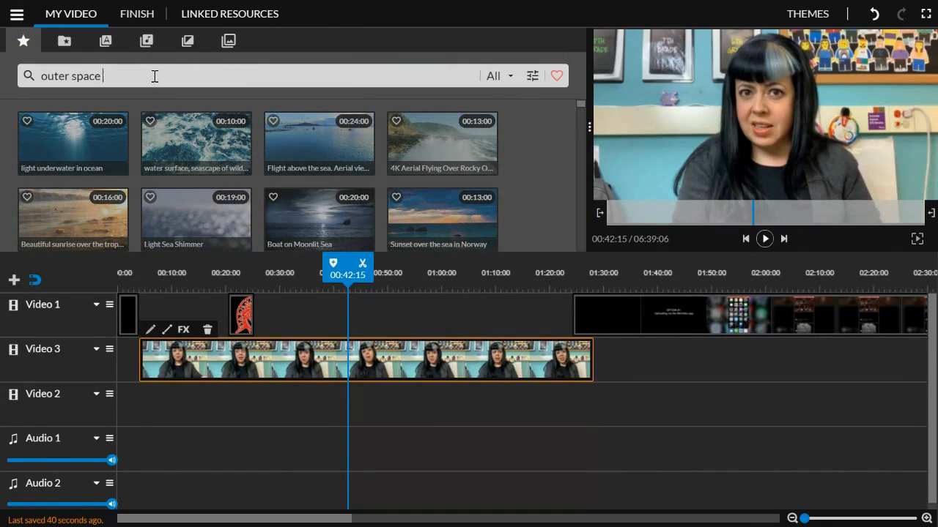
pyautogui.press('Enter')
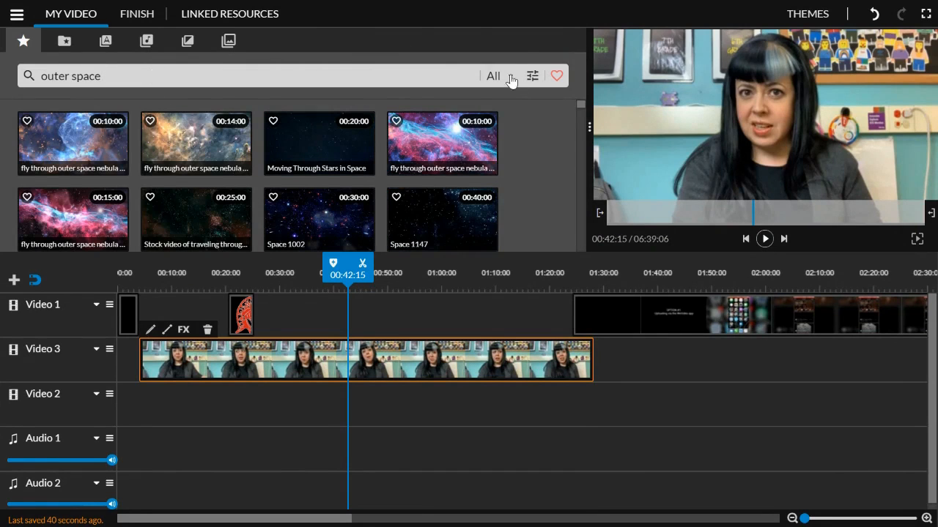
pyautogui.click(494, 75)
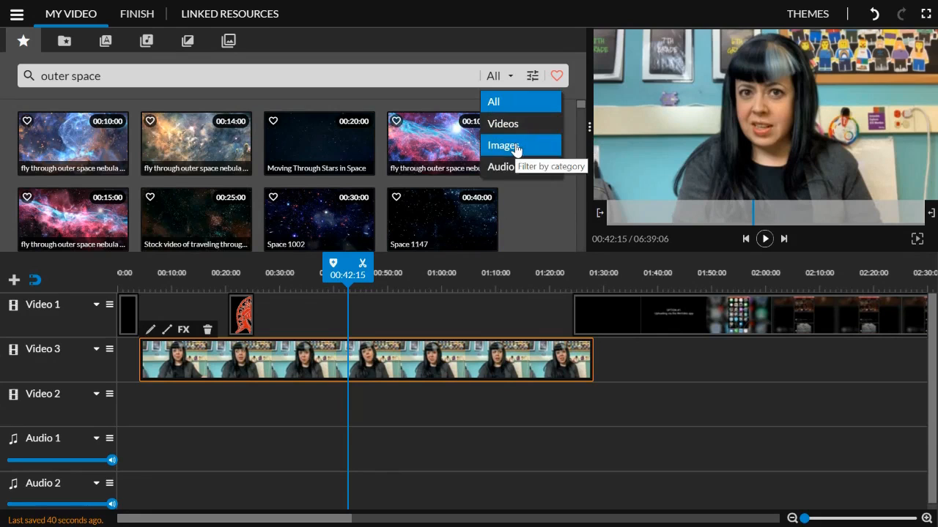
pyautogui.click(500, 166)
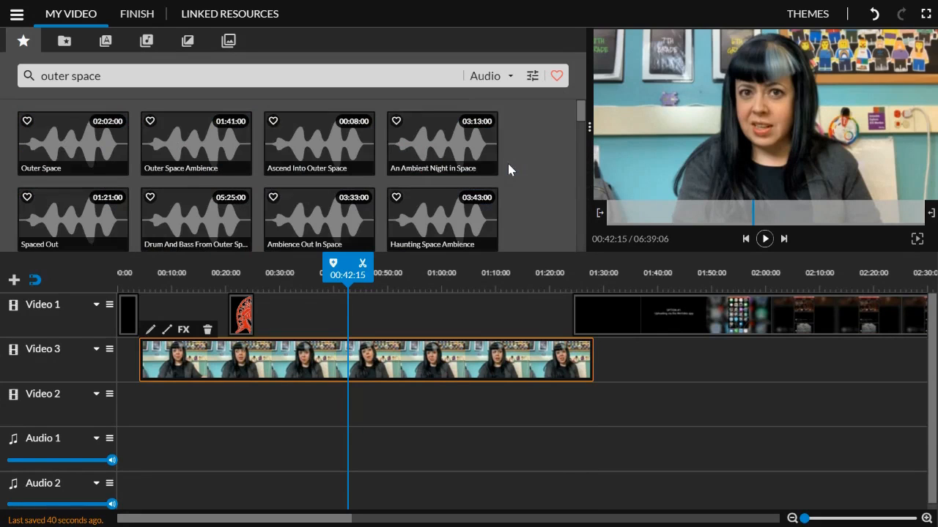
# Place an outer space ambient track on Audio 1, preview playback, and select the clip near 00:20.
pyautogui.click(441, 143)
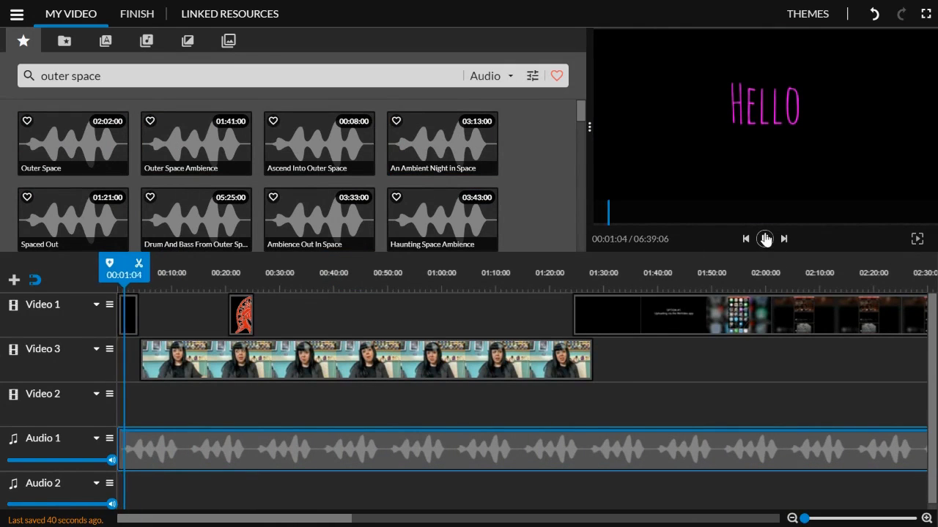
pyautogui.click(764, 239)
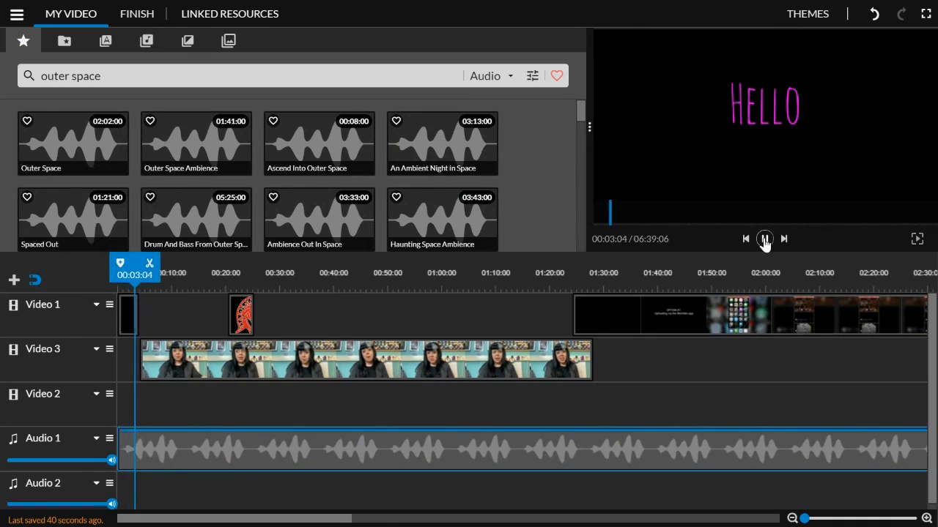
pyautogui.click(764, 238)
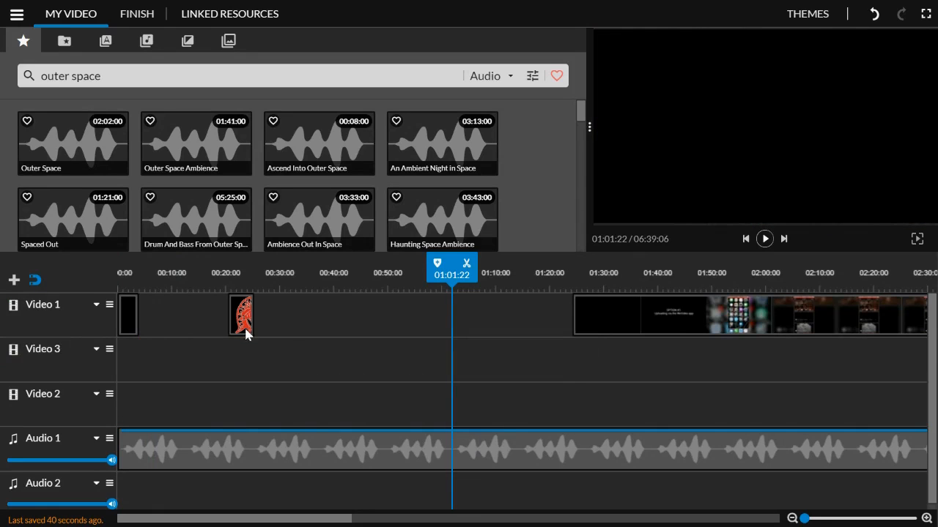
pyautogui.click(241, 315)
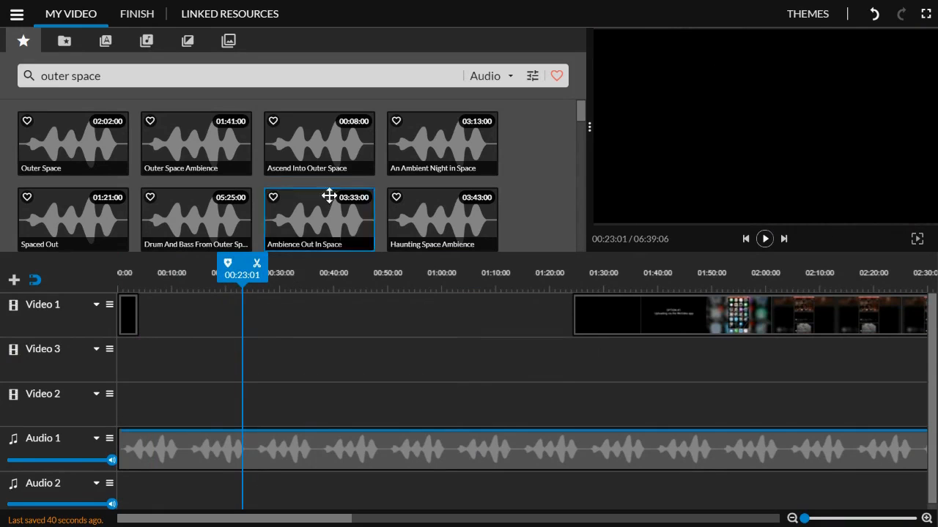
# Filter stock media to Videos, add nebula and starfield clips to Video 3, and preview from the start.
pyautogui.click(488, 76)
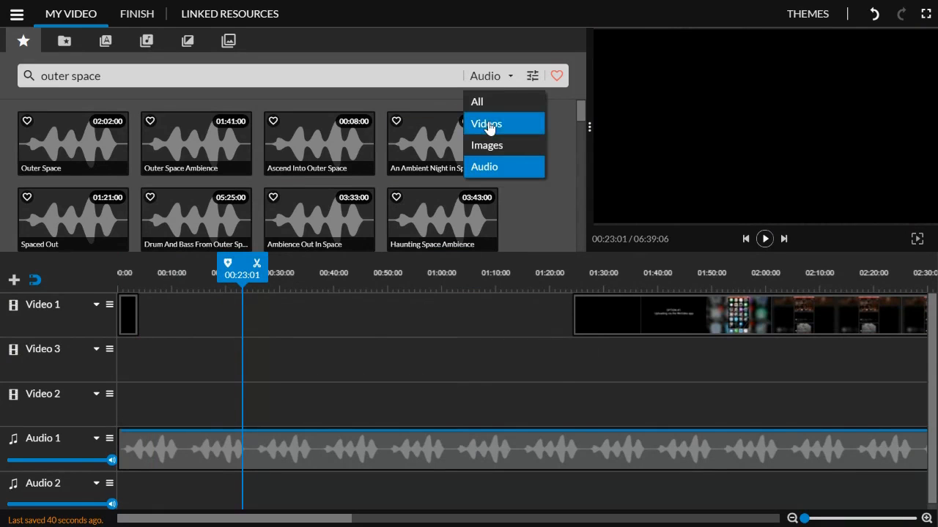
pyautogui.click(486, 123)
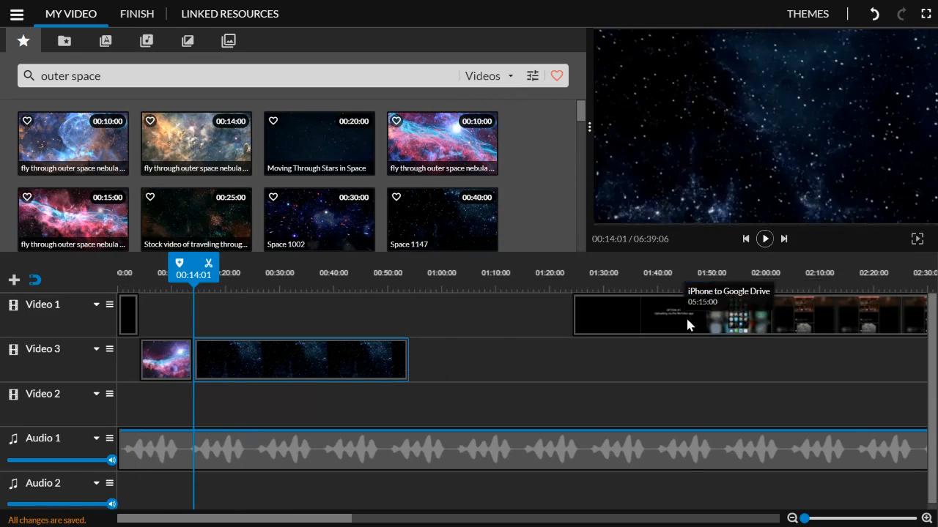
pyautogui.click(686, 285)
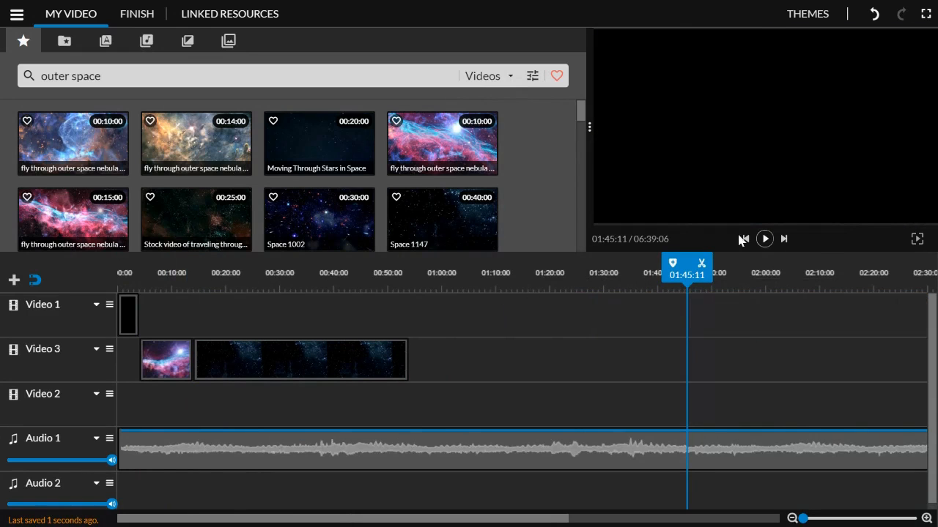
pyautogui.click(764, 239)
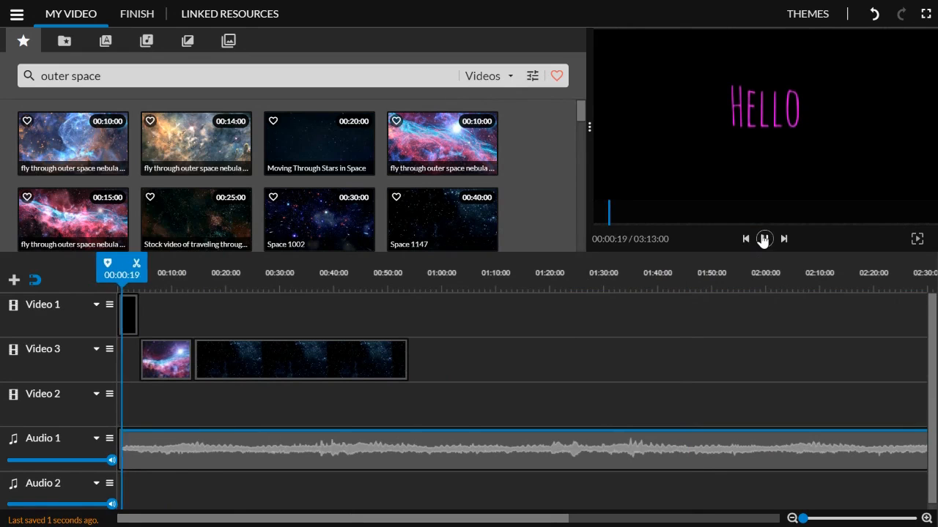
pyautogui.click(763, 238)
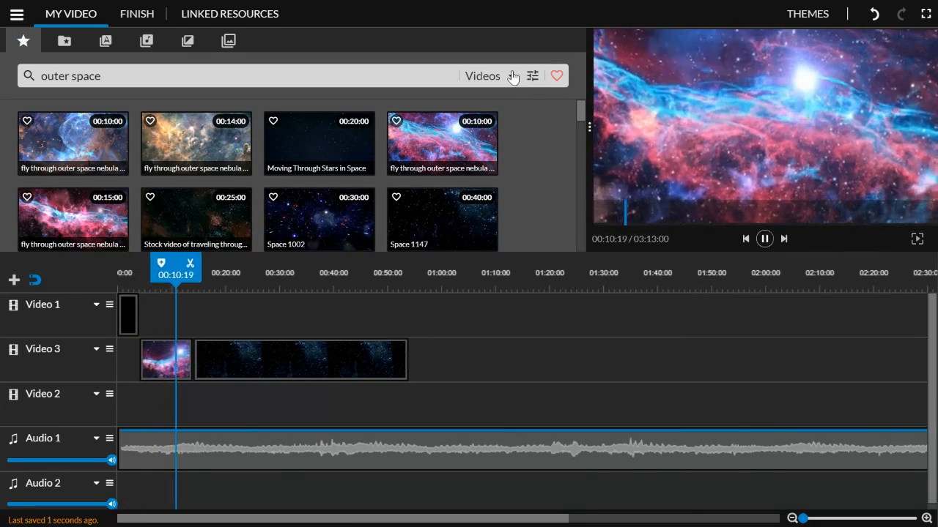
pyautogui.moveTo(513, 77)
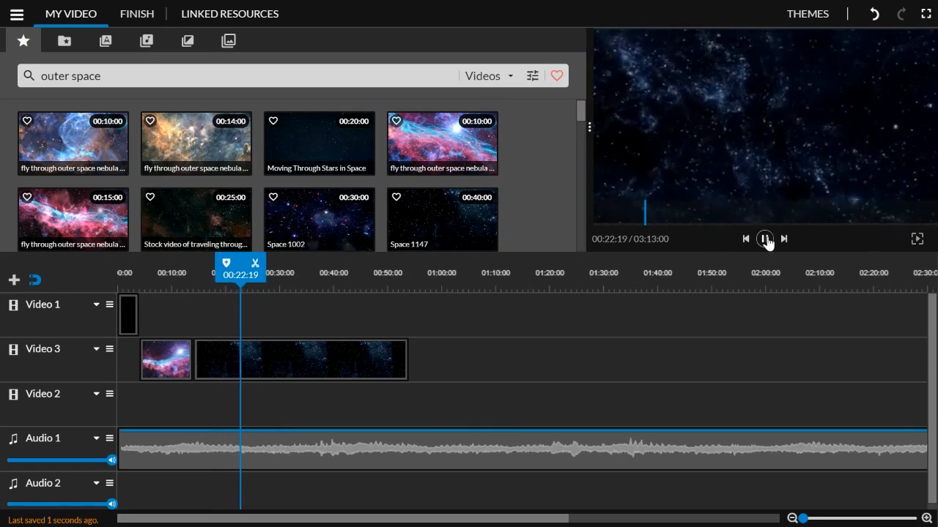
pyautogui.click(764, 239)
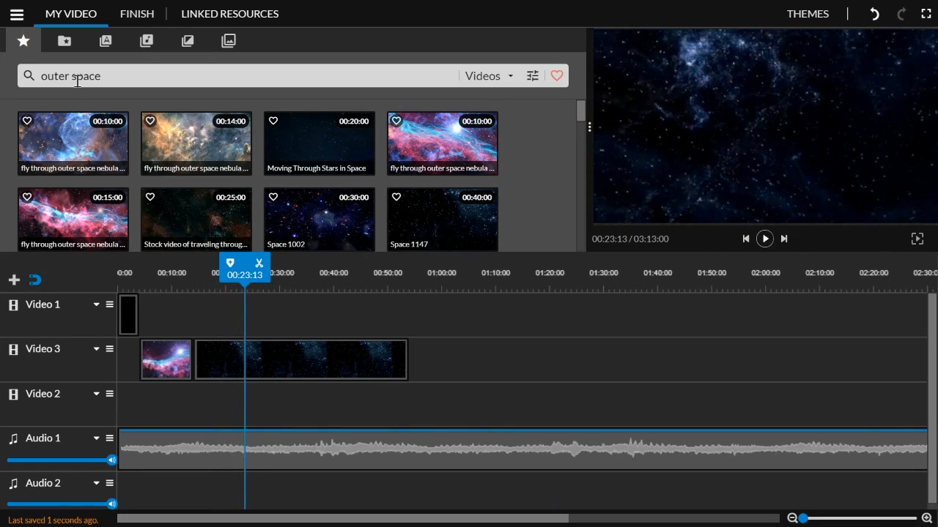
pyautogui.moveTo(63, 41)
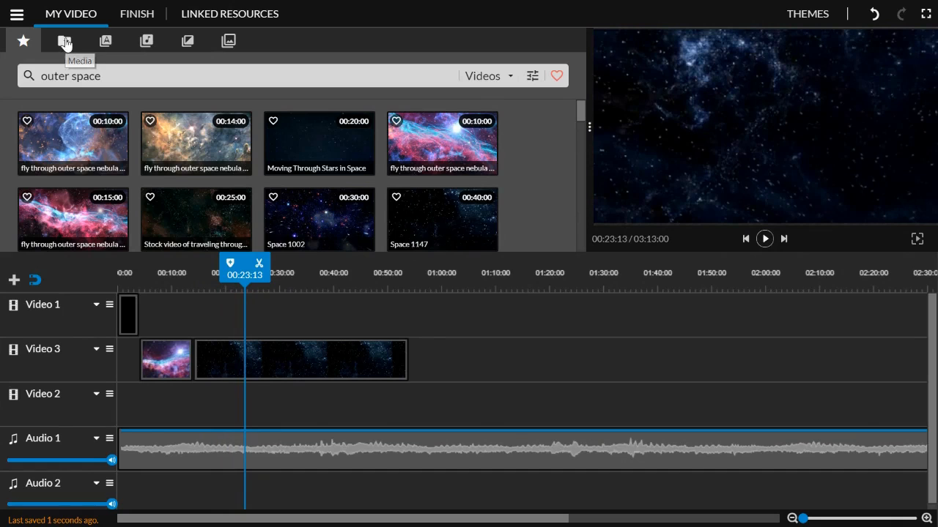
pyautogui.click(63, 40)
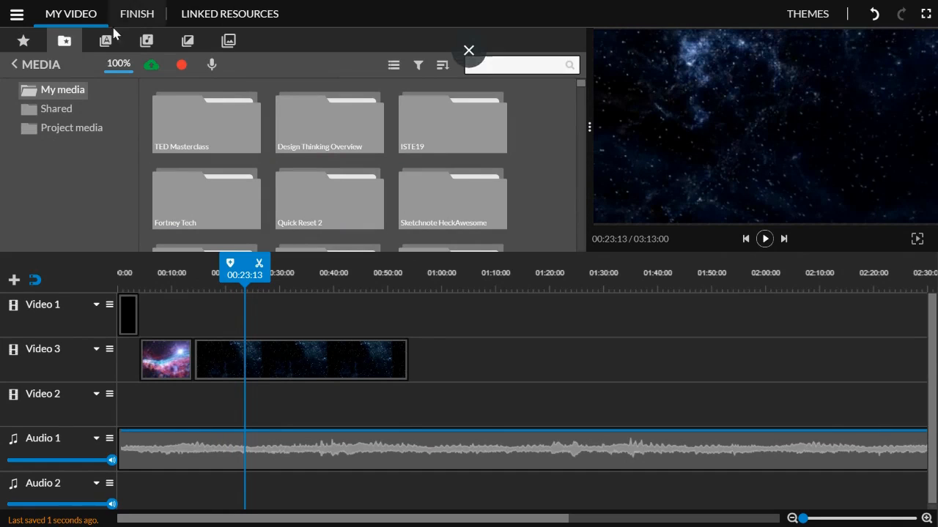
pyautogui.click(105, 40)
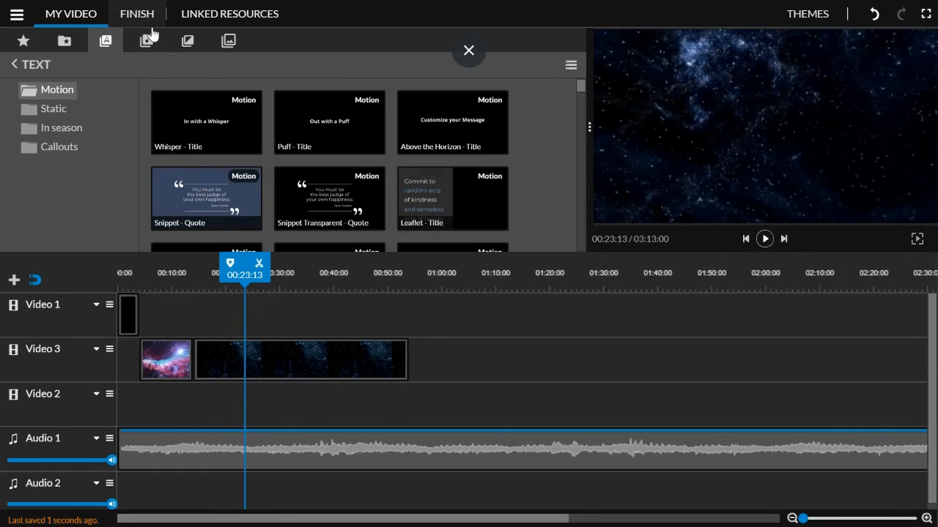
pyautogui.click(187, 40)
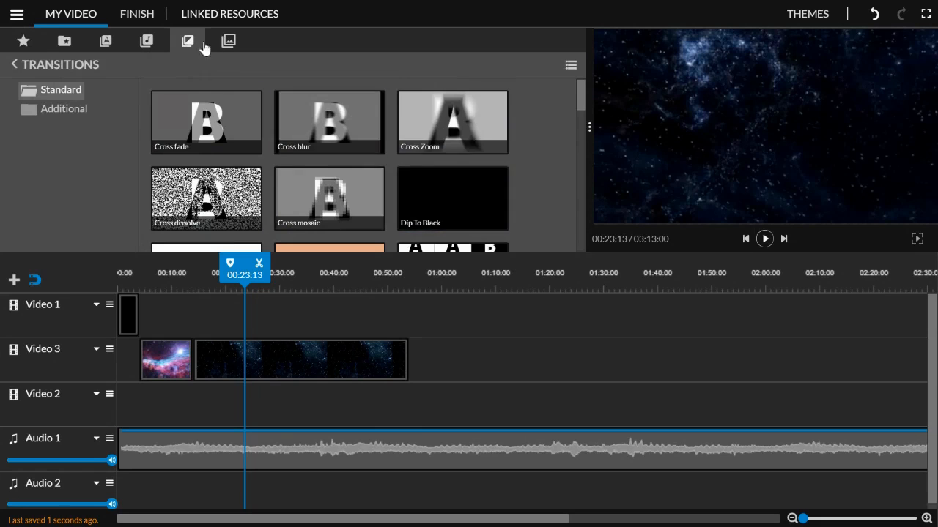
pyautogui.click(229, 40)
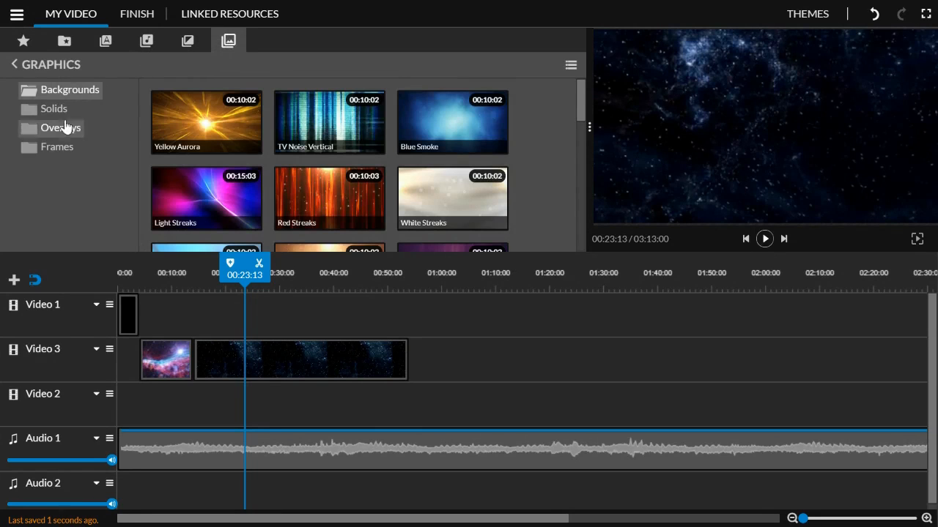
pyautogui.scroll(-3)
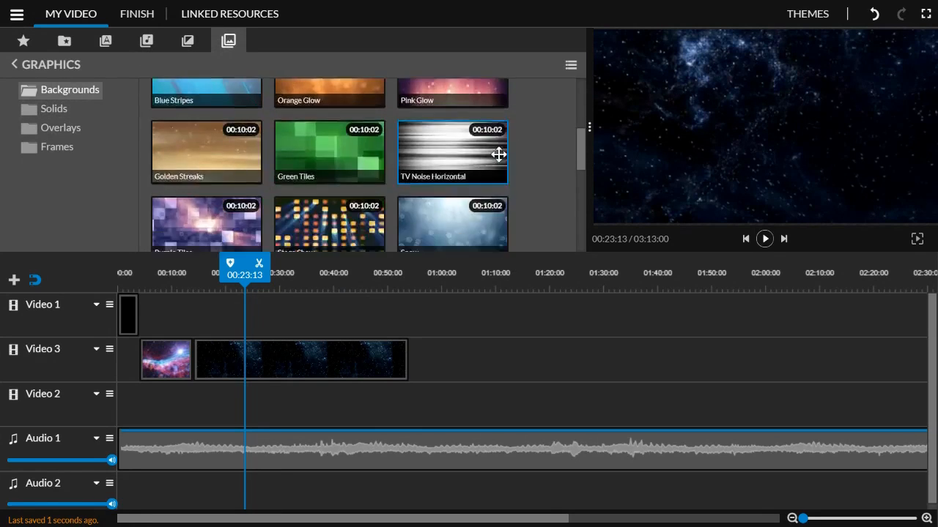
pyautogui.scroll(-3)
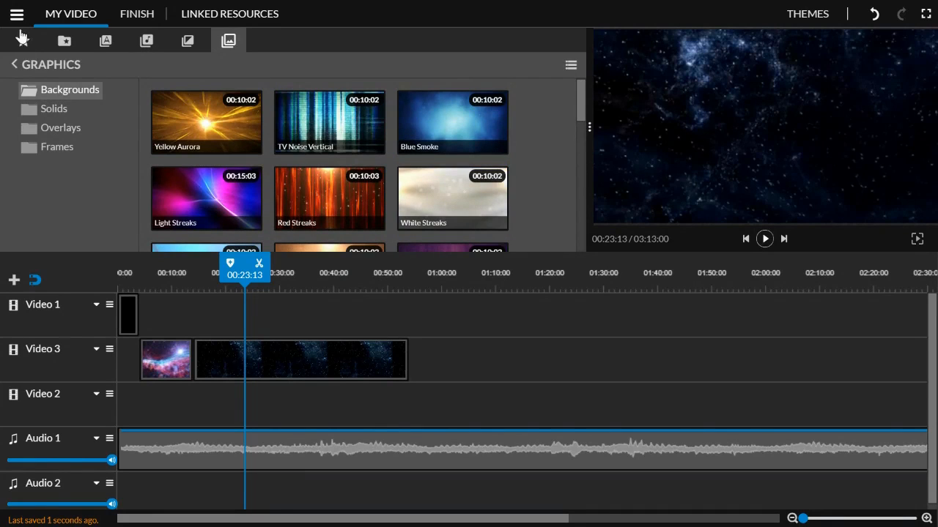
pyautogui.click(22, 40)
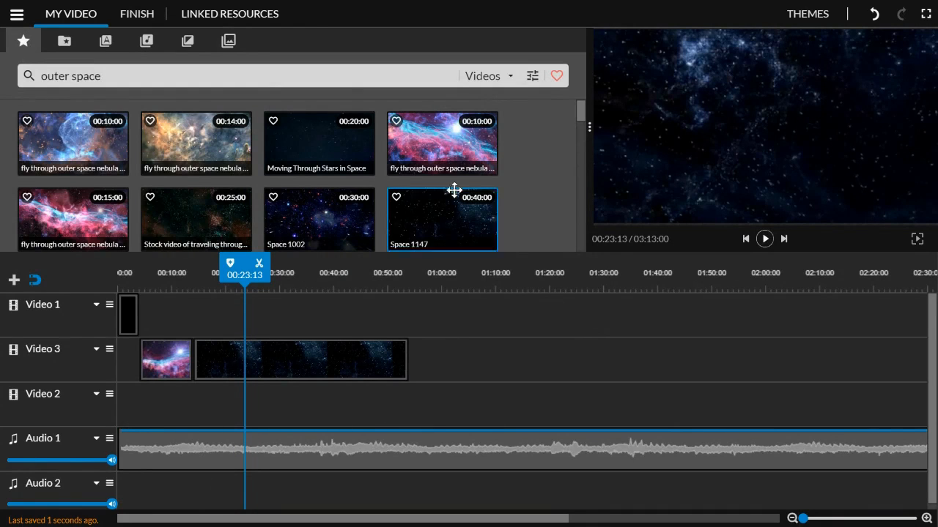
# Open the export page and set the title to 'My Video 1' at SD resolution.
pyautogui.click(136, 13)
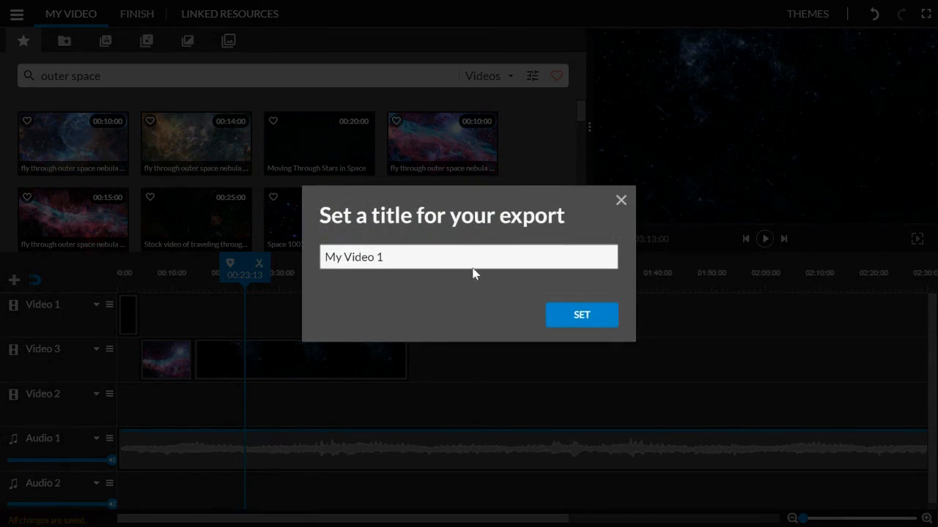
pyautogui.click(580, 315)
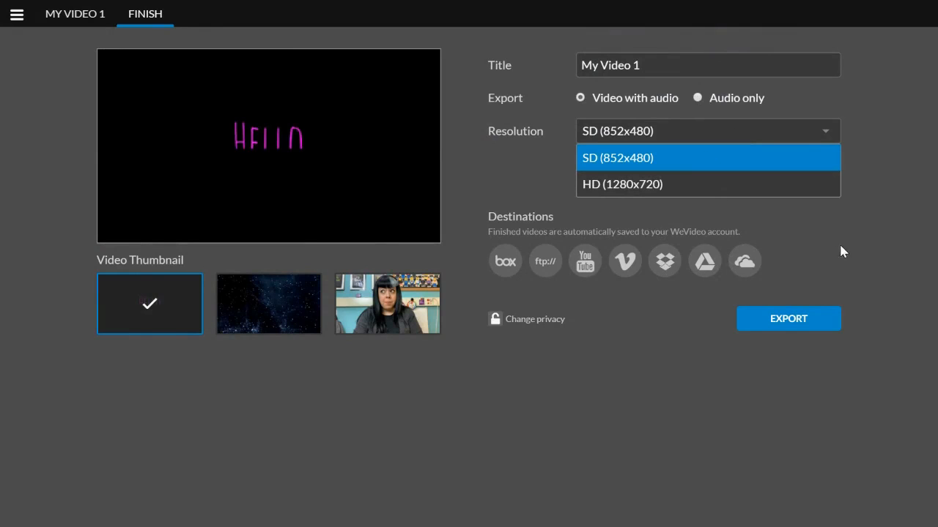
pyautogui.moveTo(727, 258)
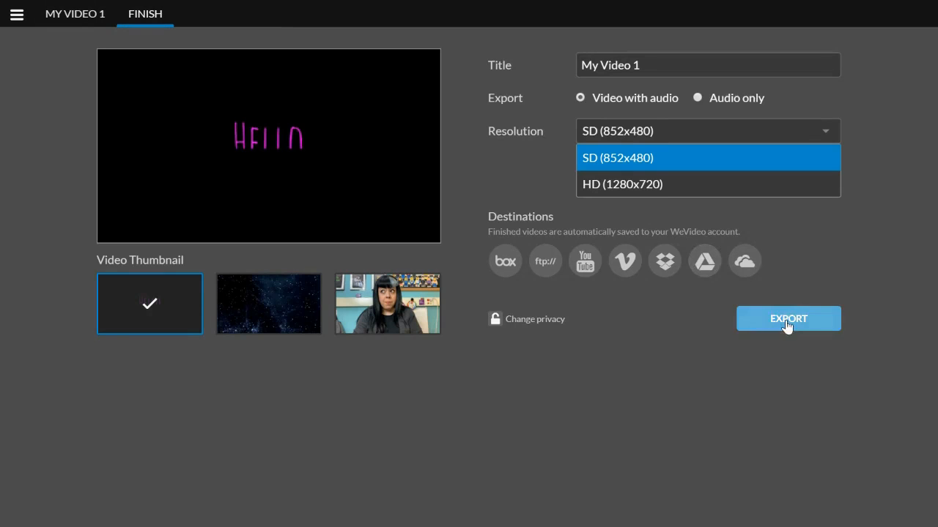
# Export 'My Video 1' (03m:13s) so it is queued for processing.
pyautogui.click(788, 318)
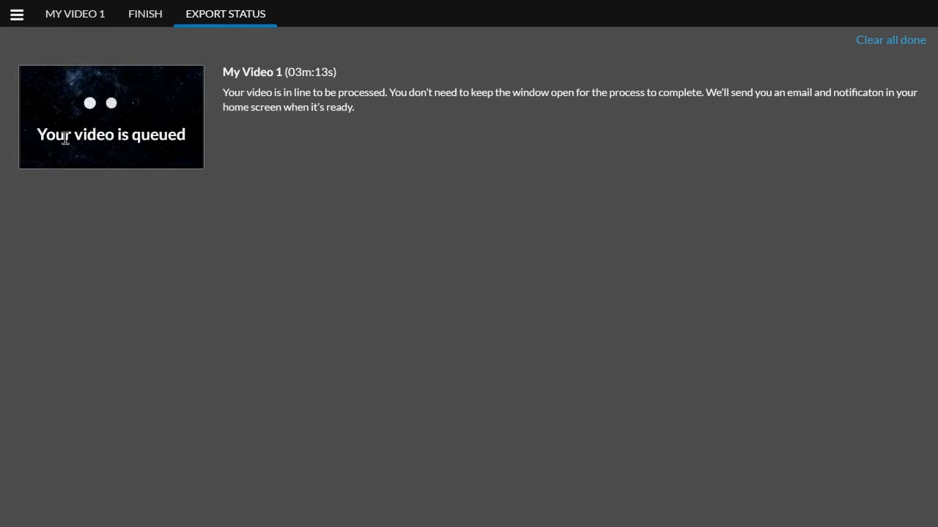
pyautogui.moveTo(293, 134)
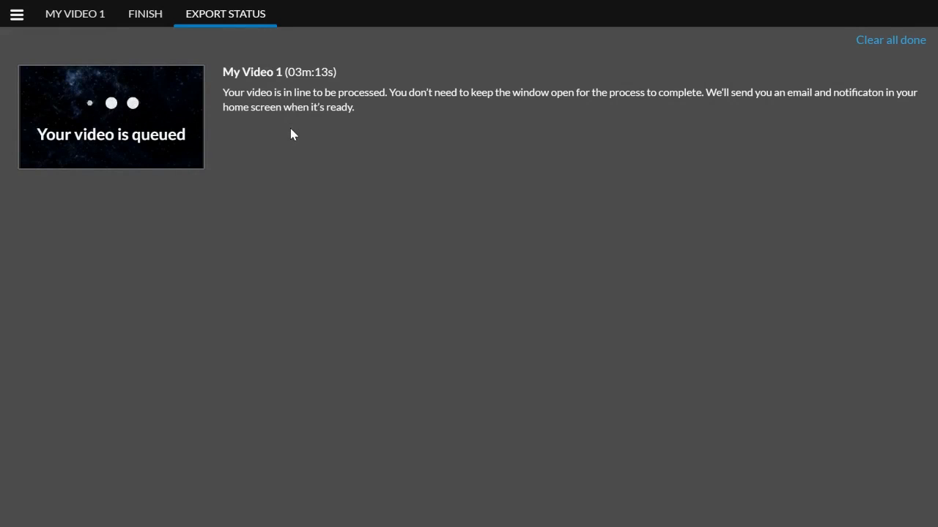
pyautogui.moveTo(269, 136)
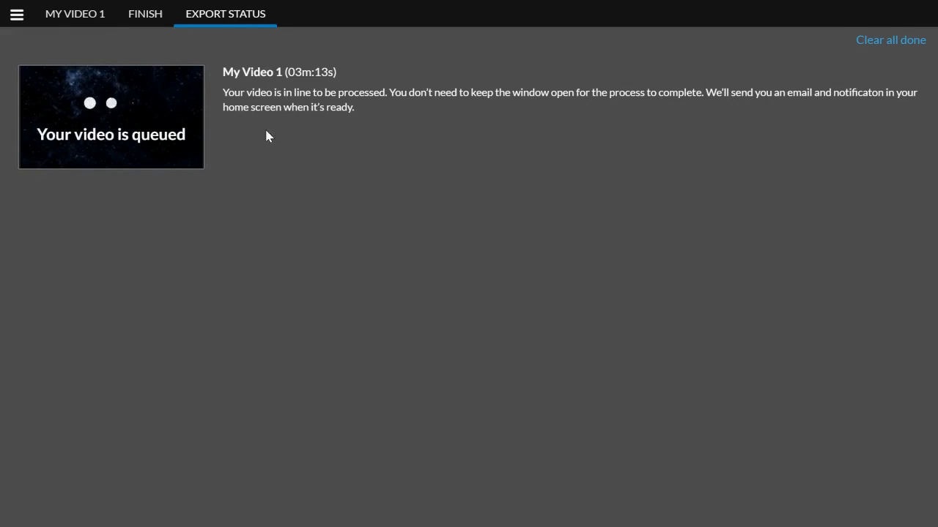